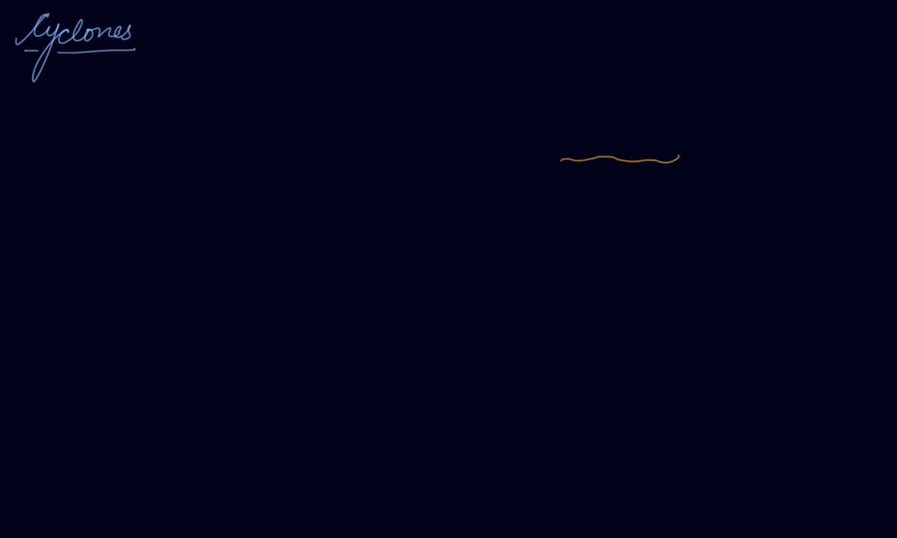
mouse_move(565, 97)
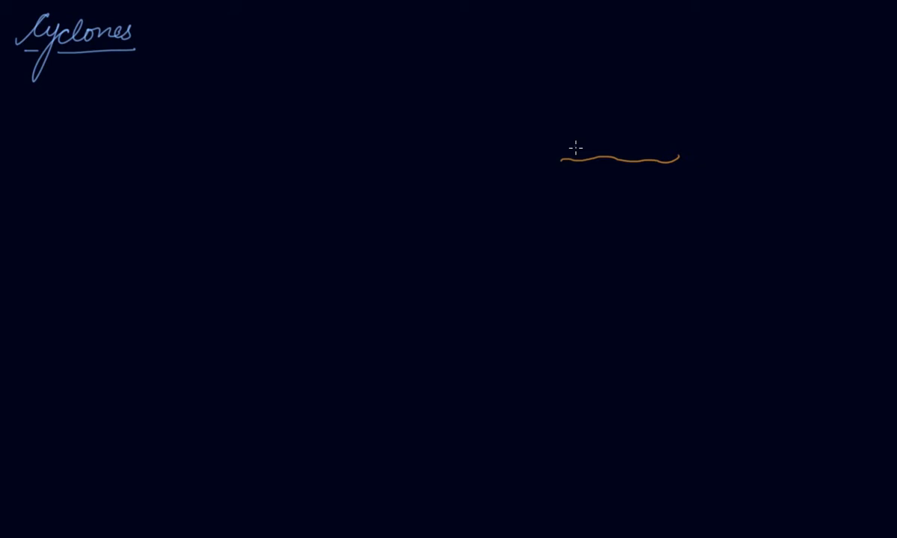
mouse_move(577, 131)
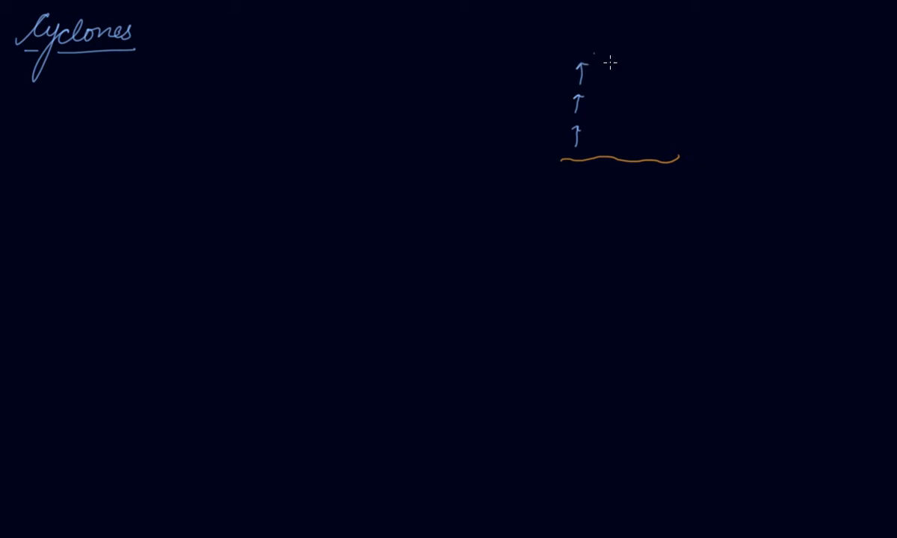
mouse_move(697, 162)
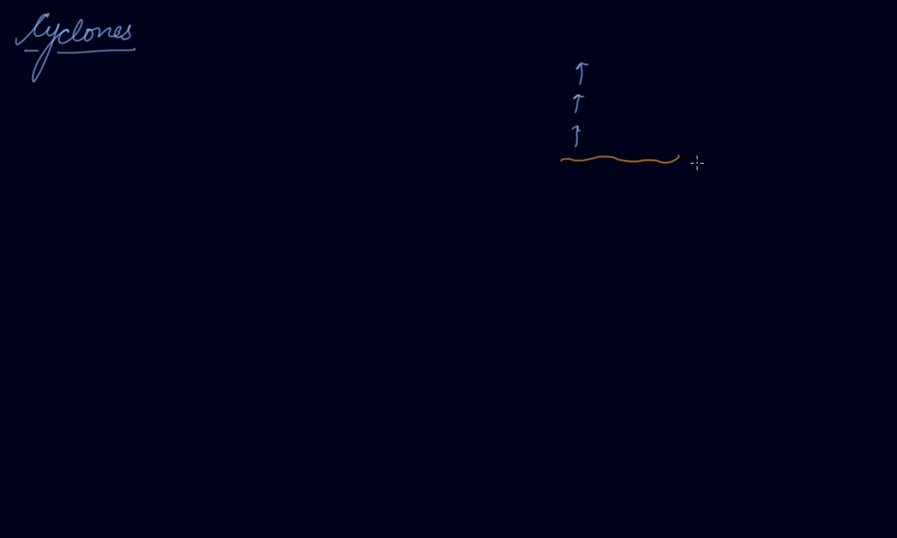
mouse_move(625, 56)
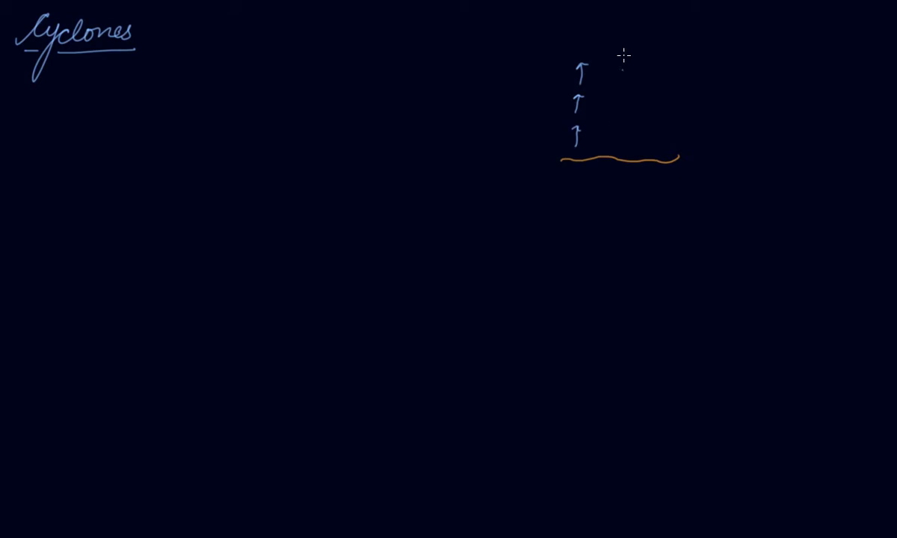
mouse_move(587, 28)
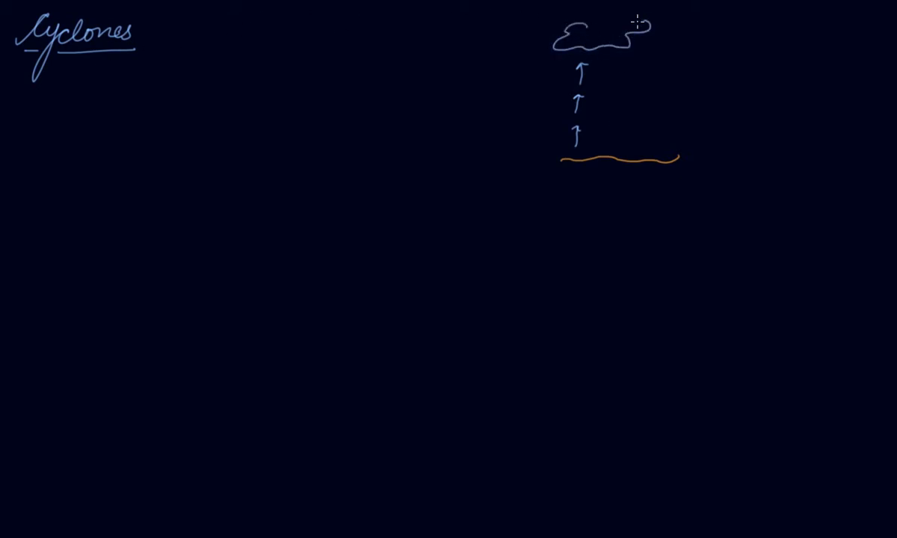
- Draw two clouds above the rising arrows, a downward arrow beneath, and label it 'Heat'
drag(643, 30, 665, 42)
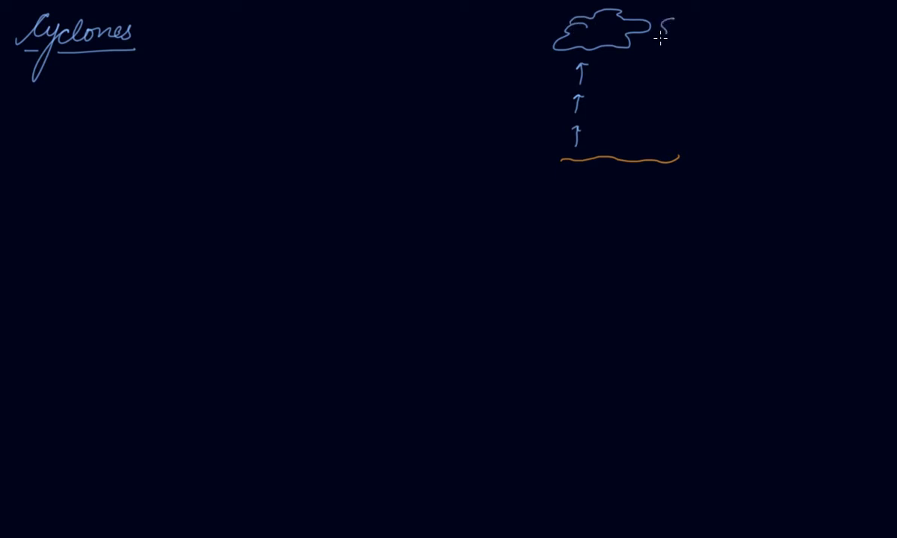
drag(661, 38, 721, 33)
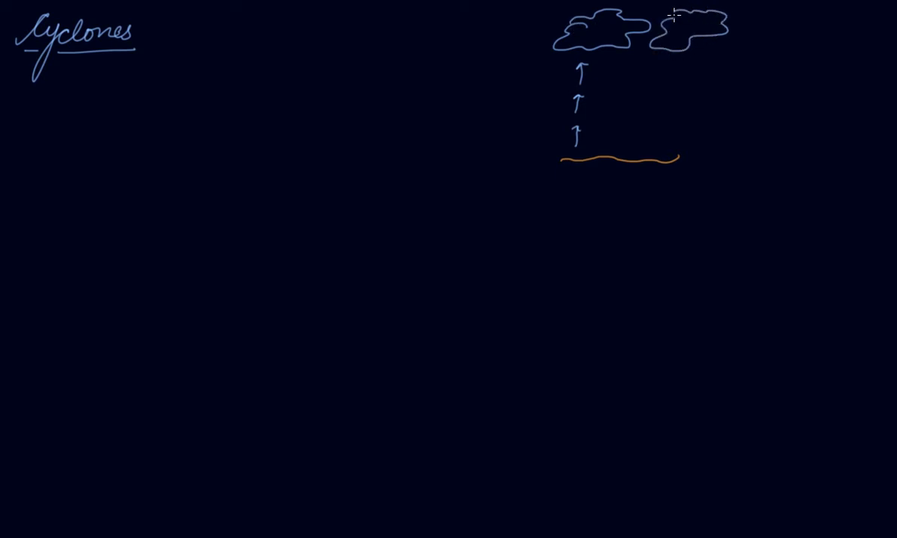
mouse_move(598, 62)
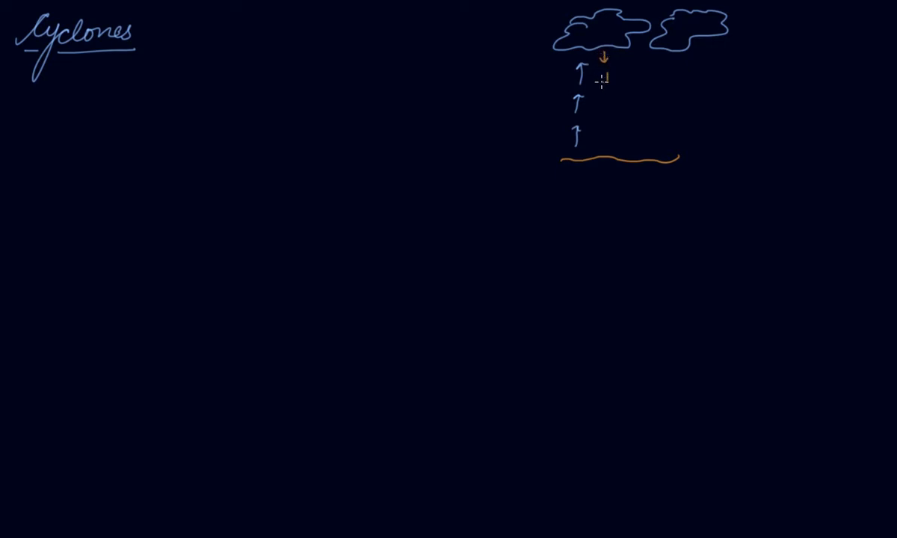
drag(606, 72, 606, 98)
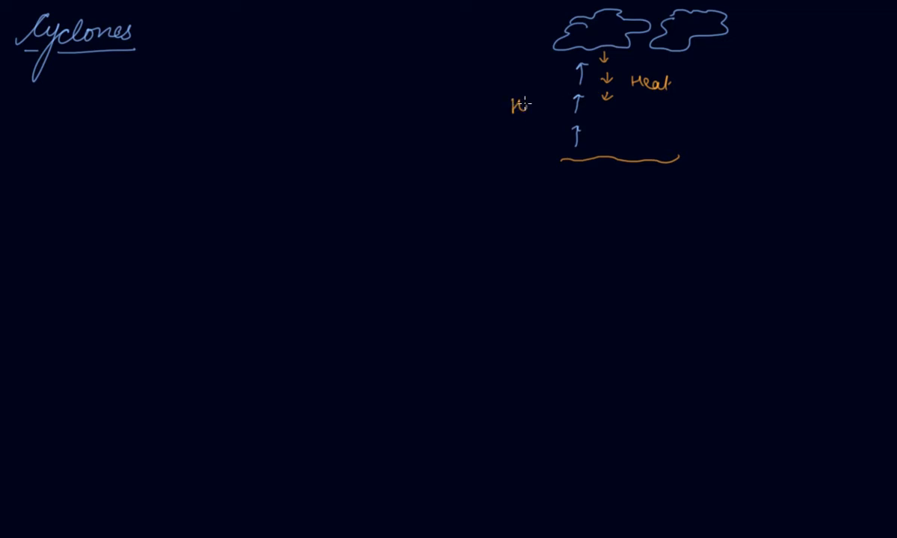
text(Heat)
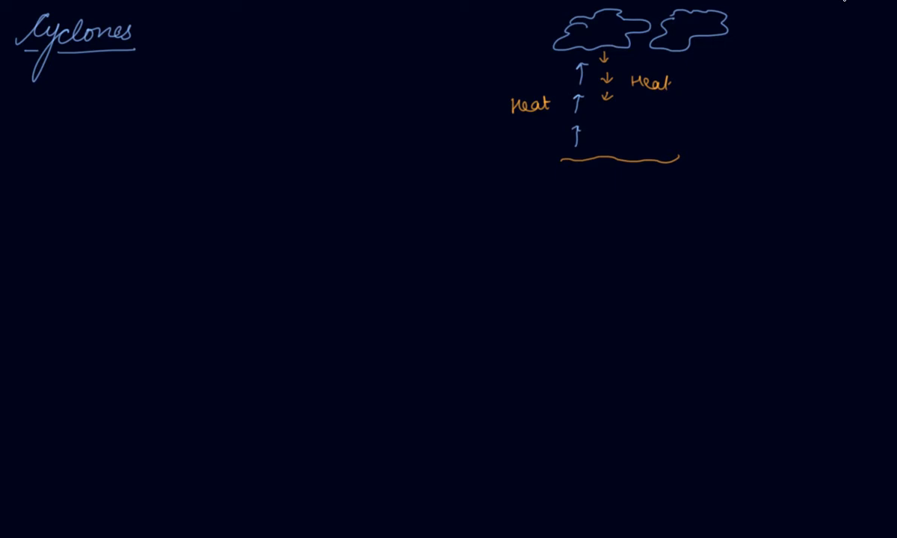
mouse_move(299, 170)
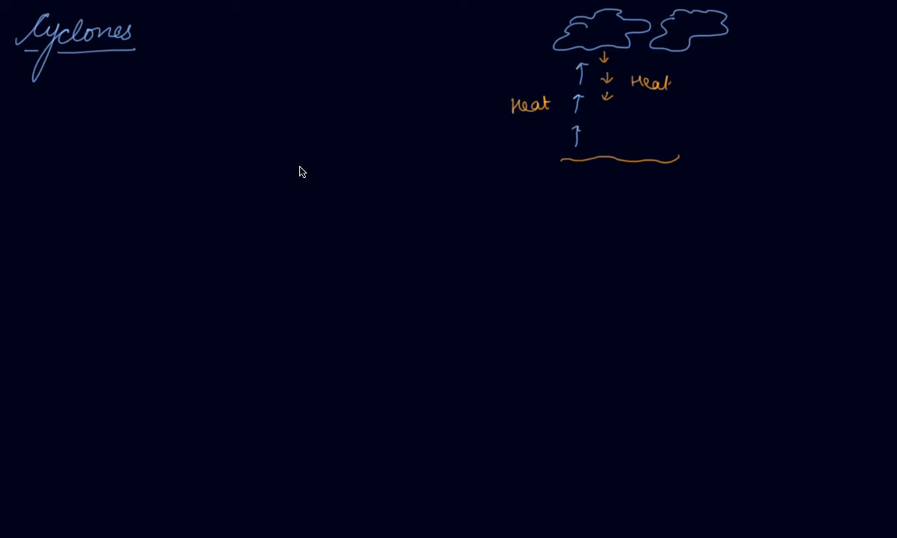
mouse_move(291, 176)
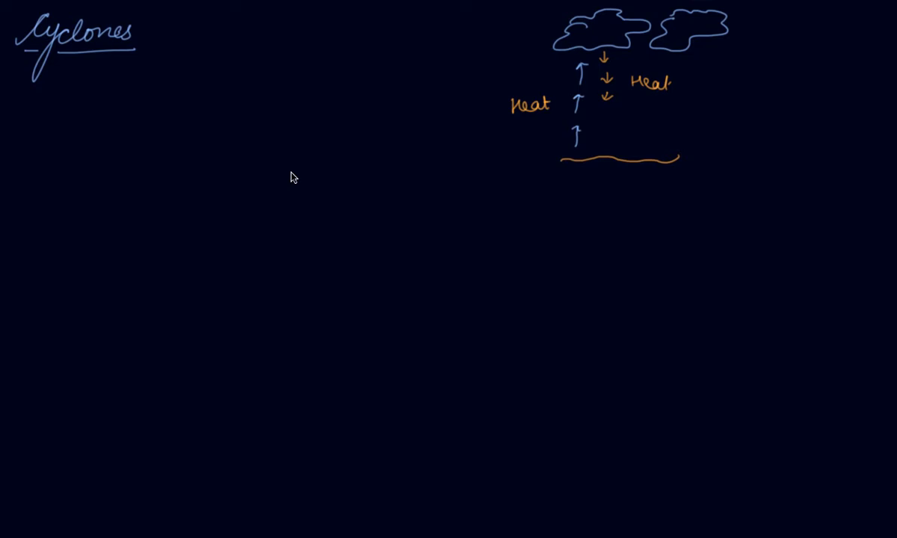
mouse_move(290, 178)
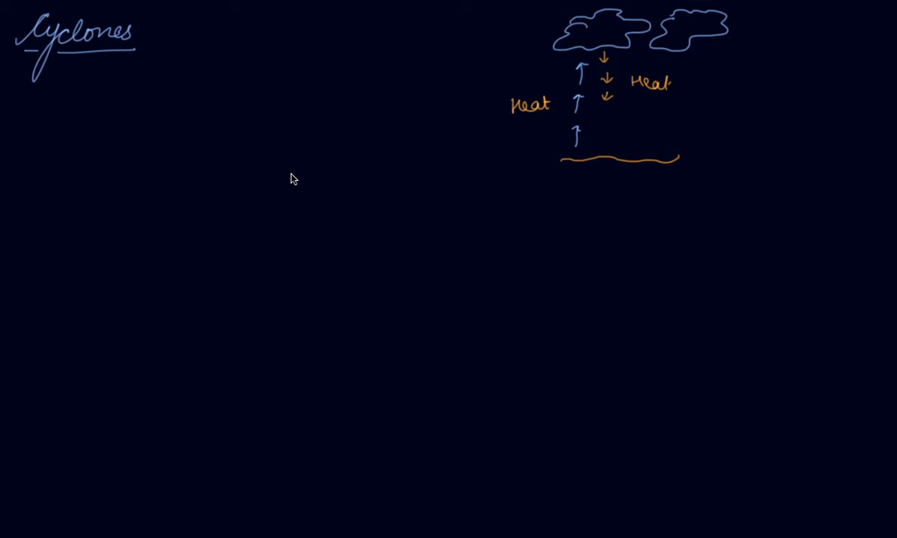
mouse_move(297, 178)
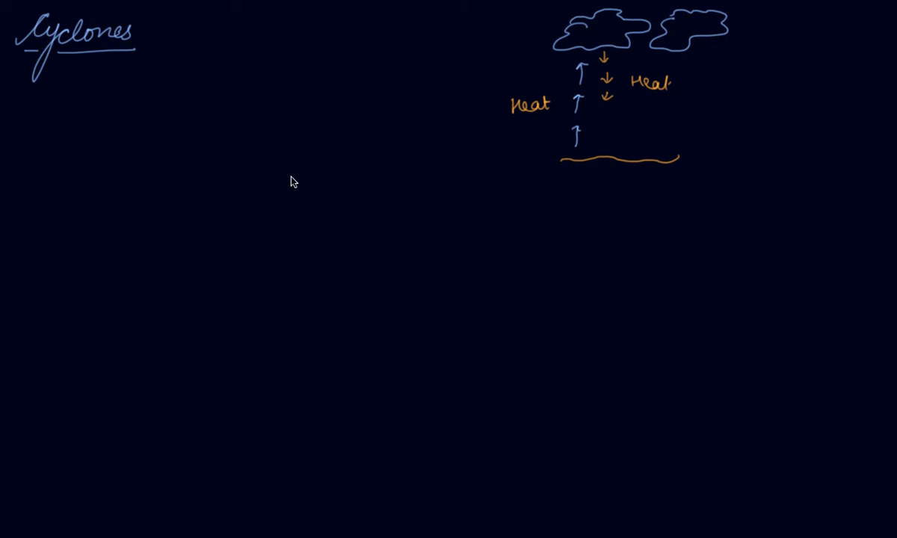
mouse_move(607, 69)
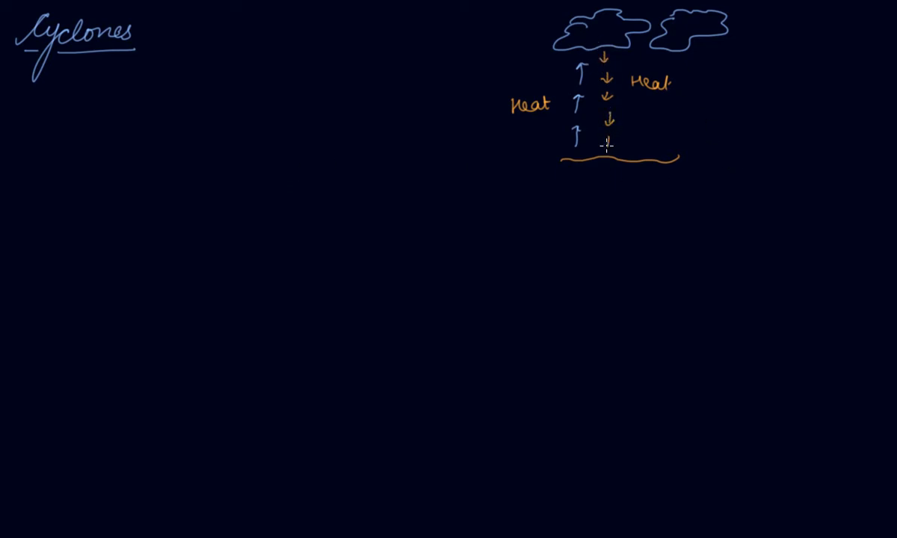
- Extend the orange arrows to the water line and write 'Warms the air around' beside the diagram
click(609, 143)
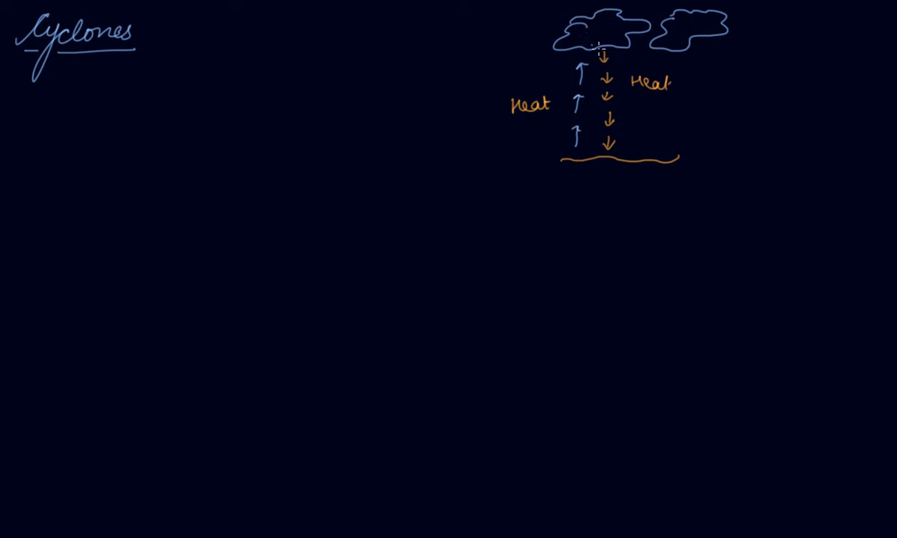
mouse_move(595, 27)
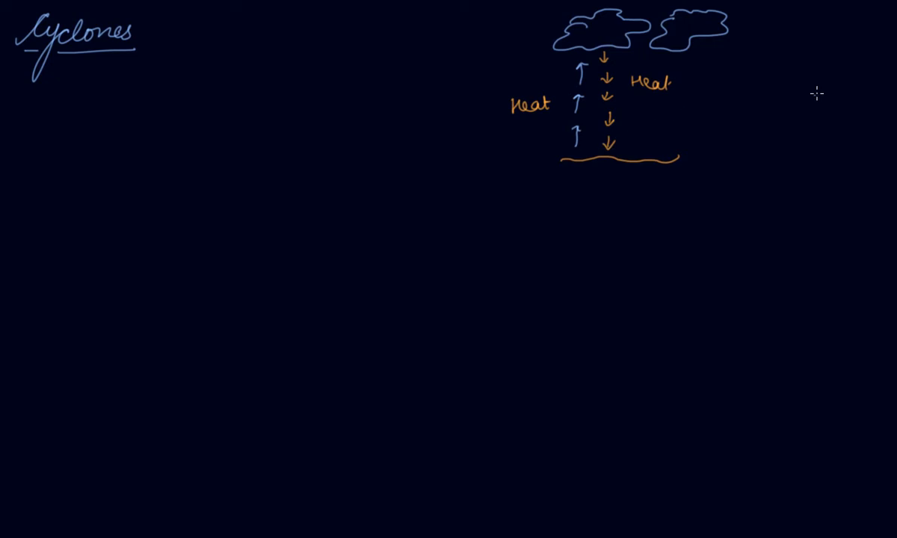
text(Wa)
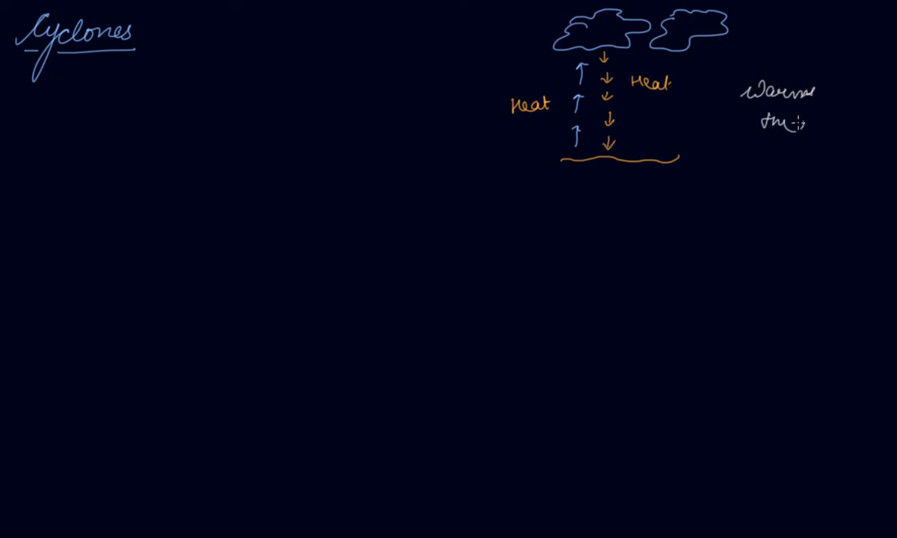
text(air)
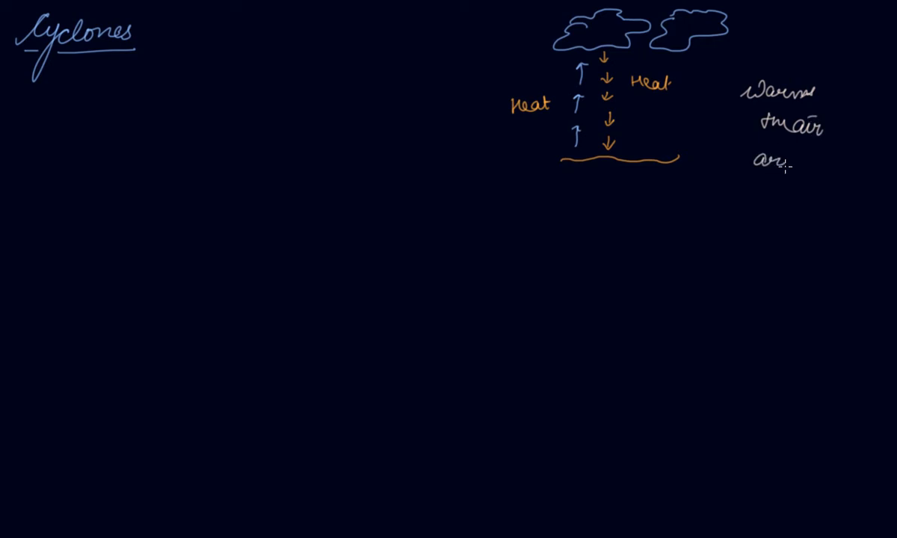
text(round)
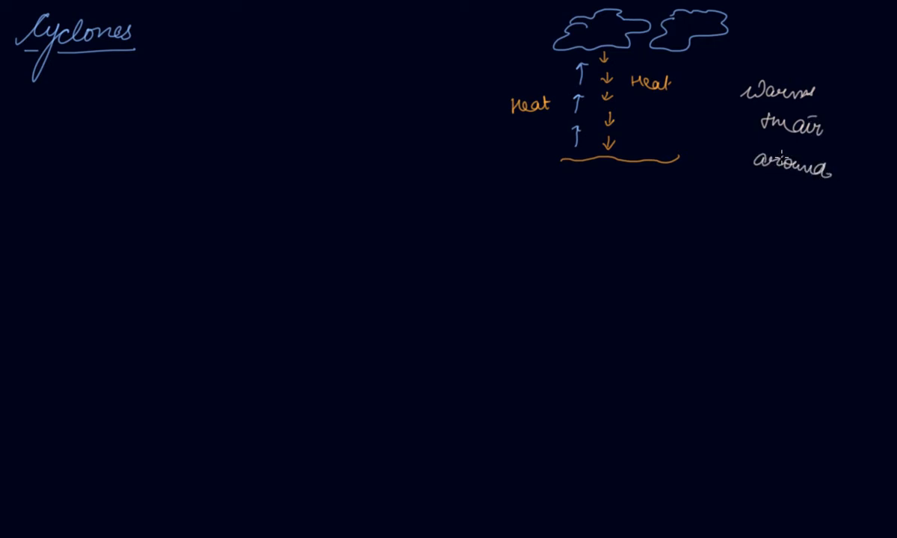
mouse_move(775, 150)
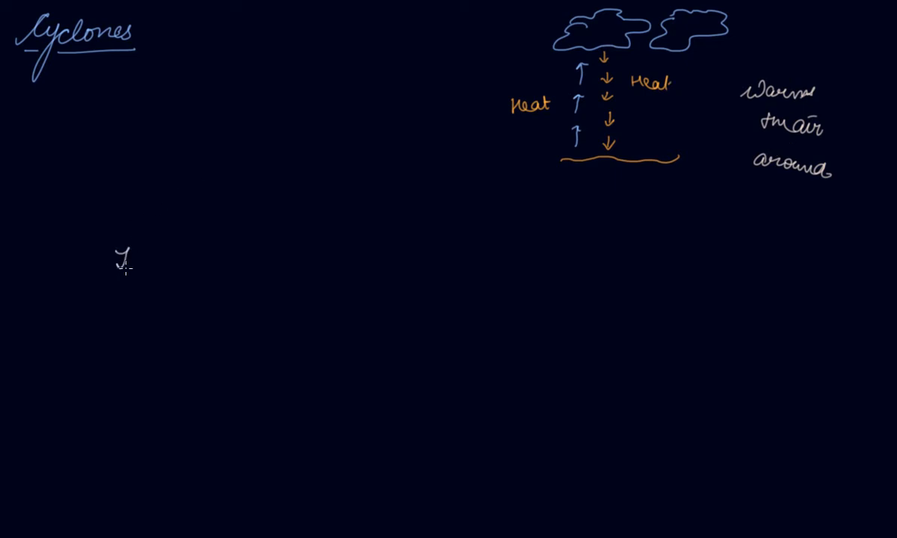
- Handwrite the sentence about rising air causing a drop in pressure below the diagram
text(The air)
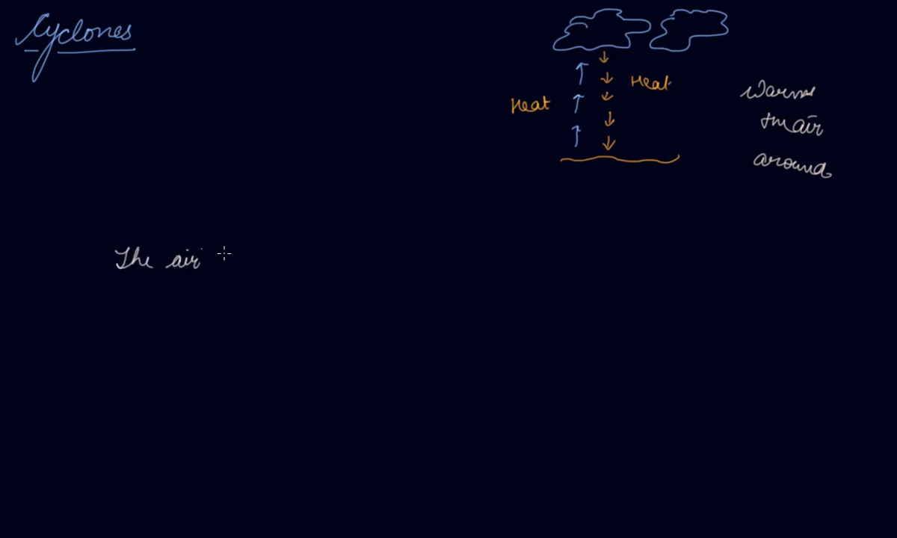
text(tends to rise & causes a)
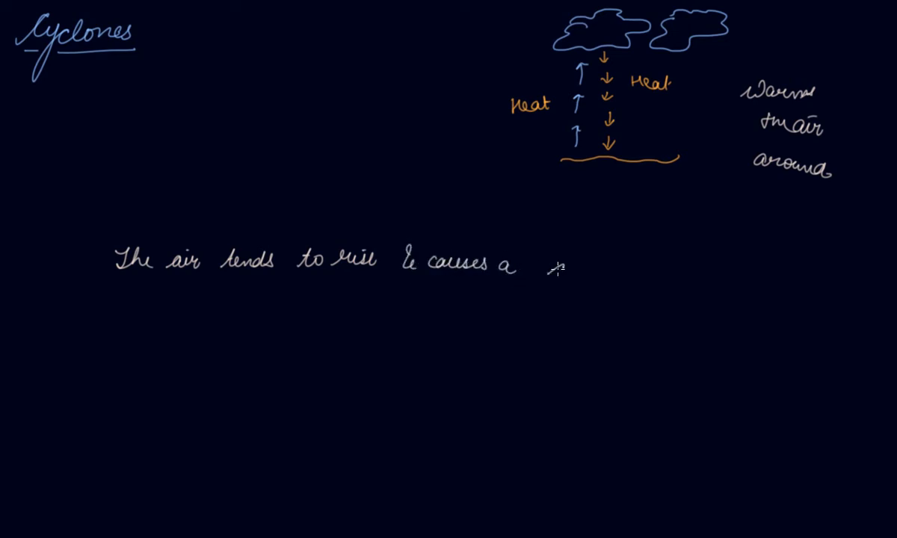
text(drop in)
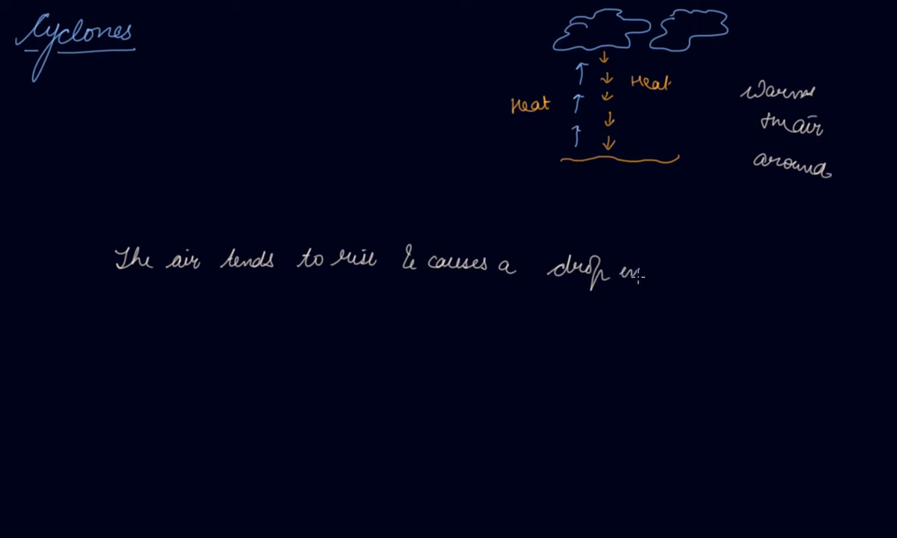
text(in pres)
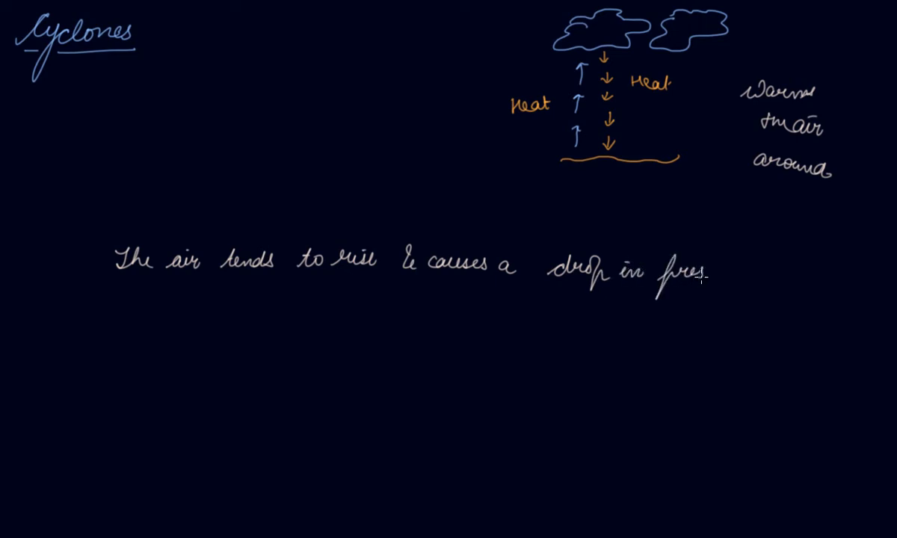
text(sure.)
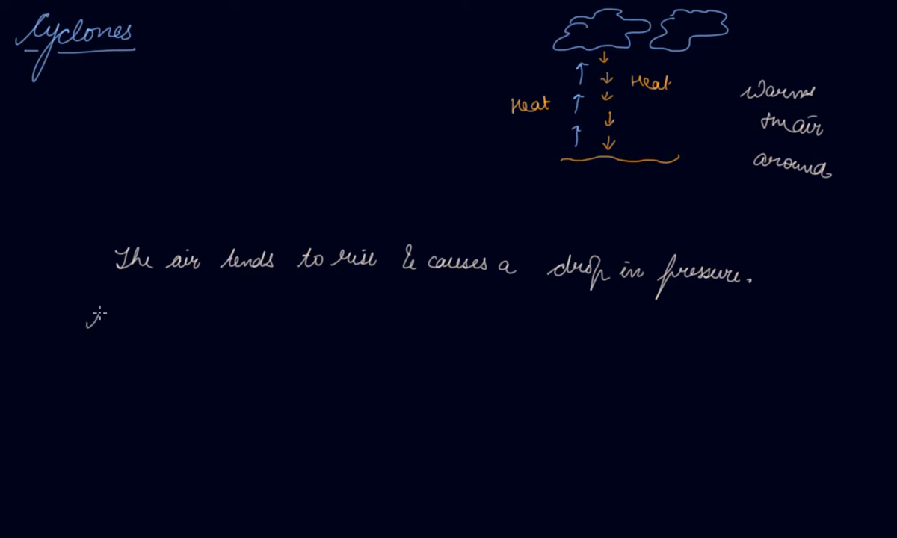
- Handwrite 'More air rushes to the center of the storm. This cycle is repeated.'
text(More a)
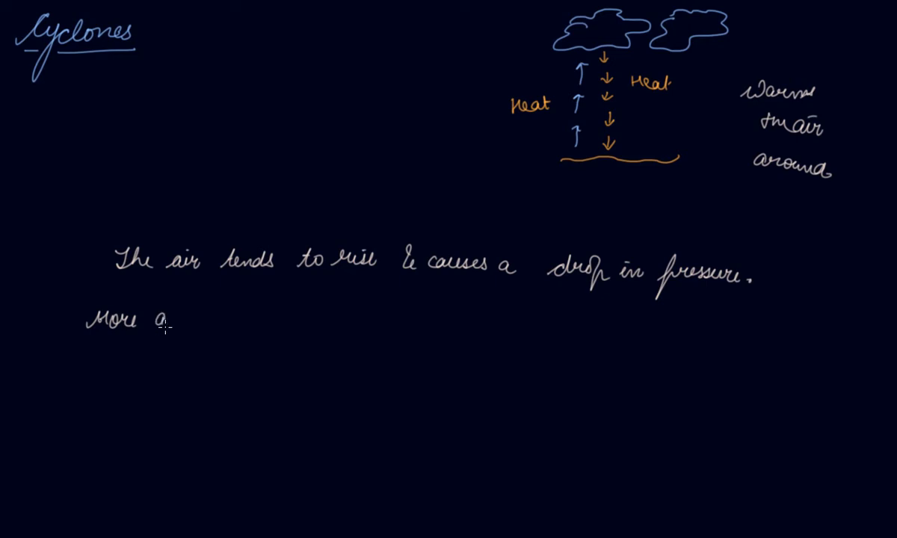
text(air rus)
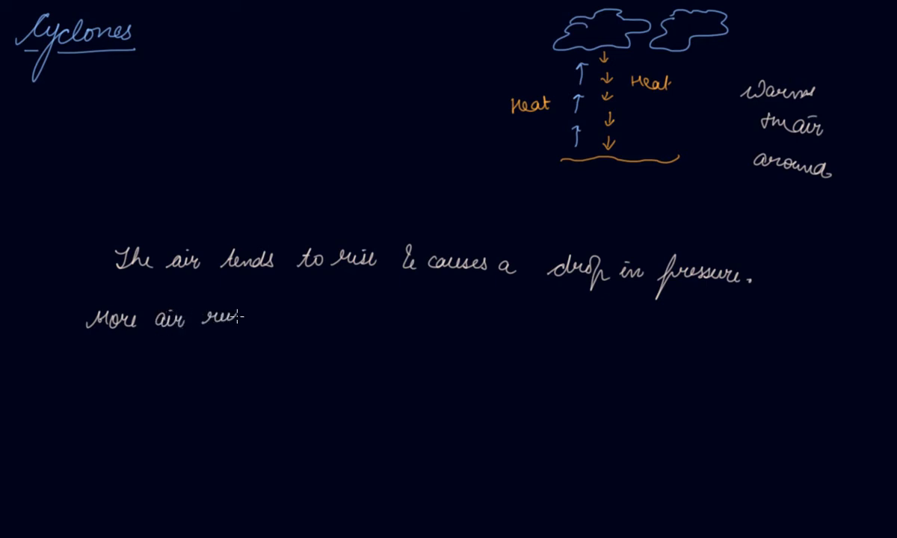
text(rushes to the)
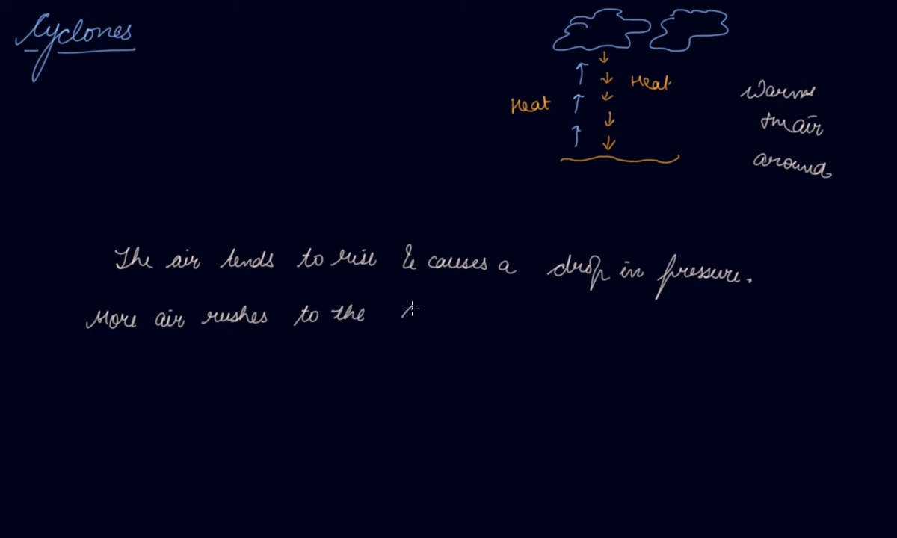
text(center)
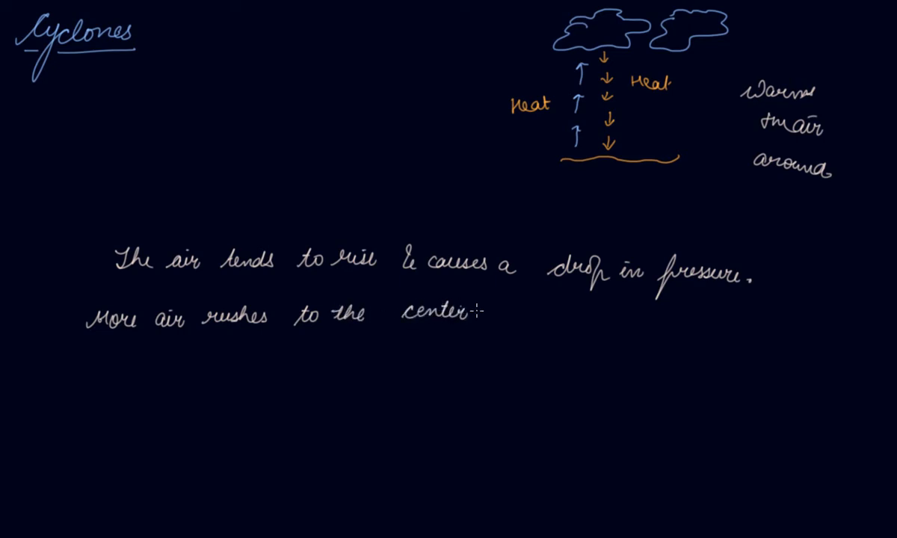
text(of the)
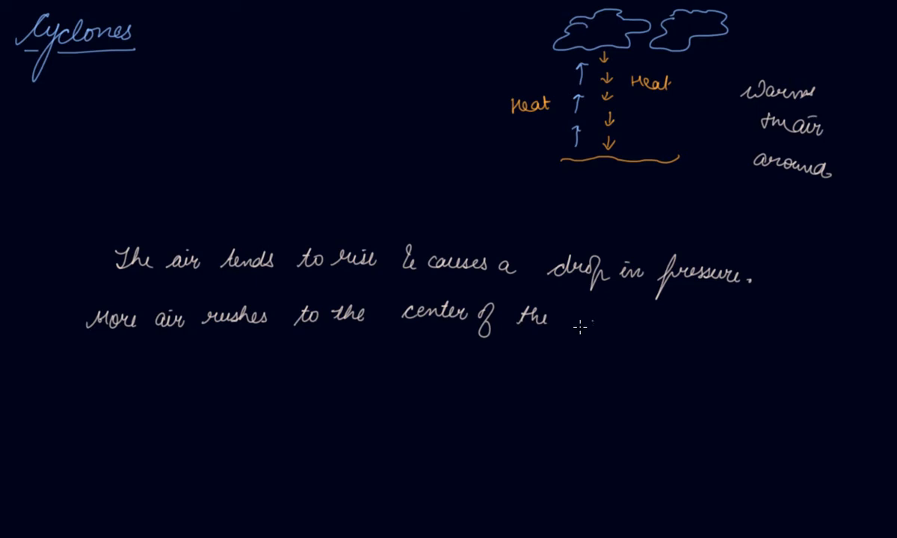
text(storm.)
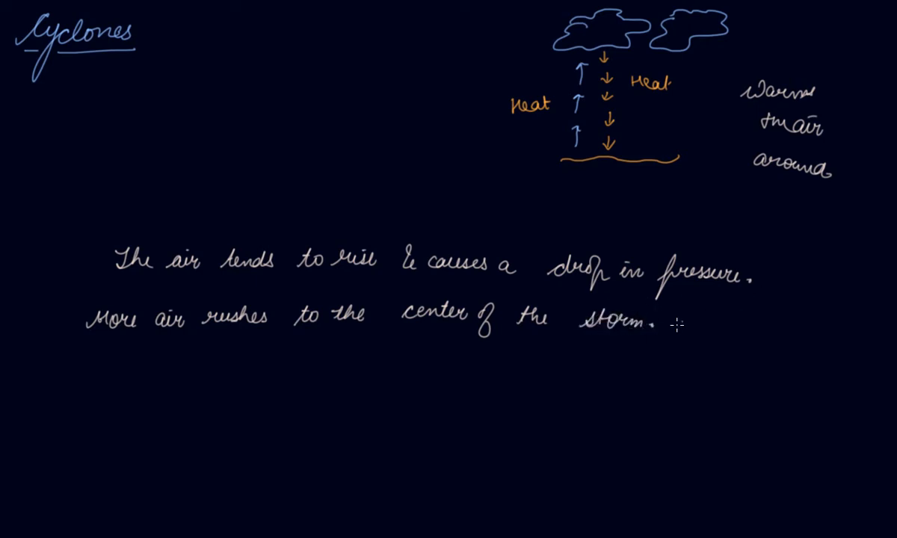
text(This)
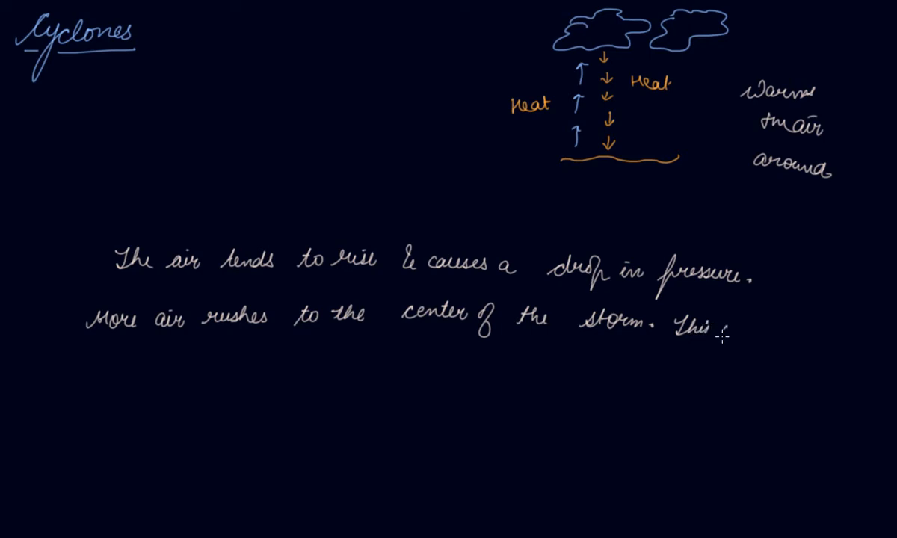
text(cycle is)
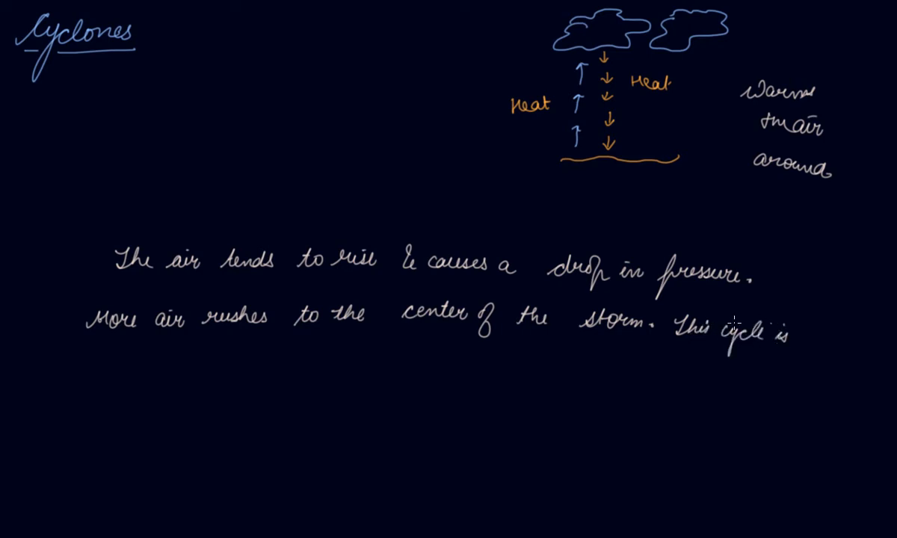
text(repeated.)
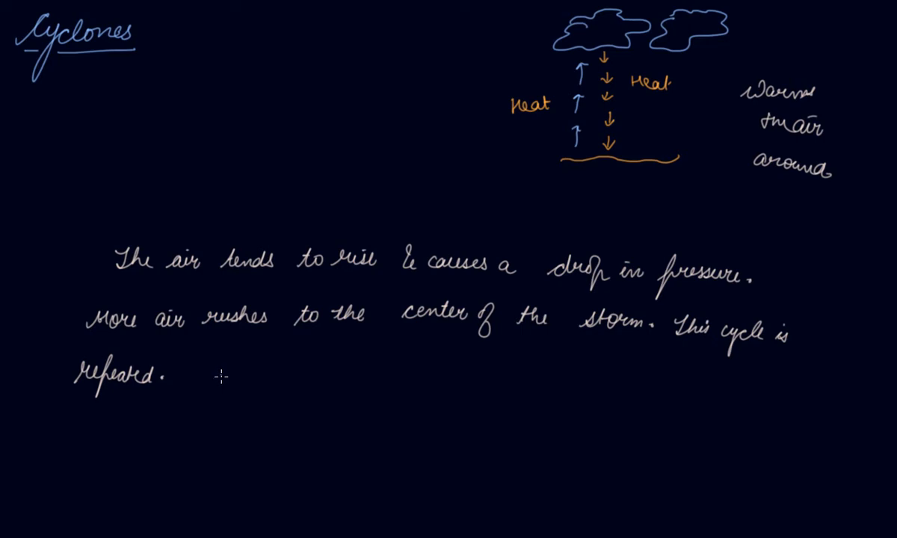
mouse_move(227, 380)
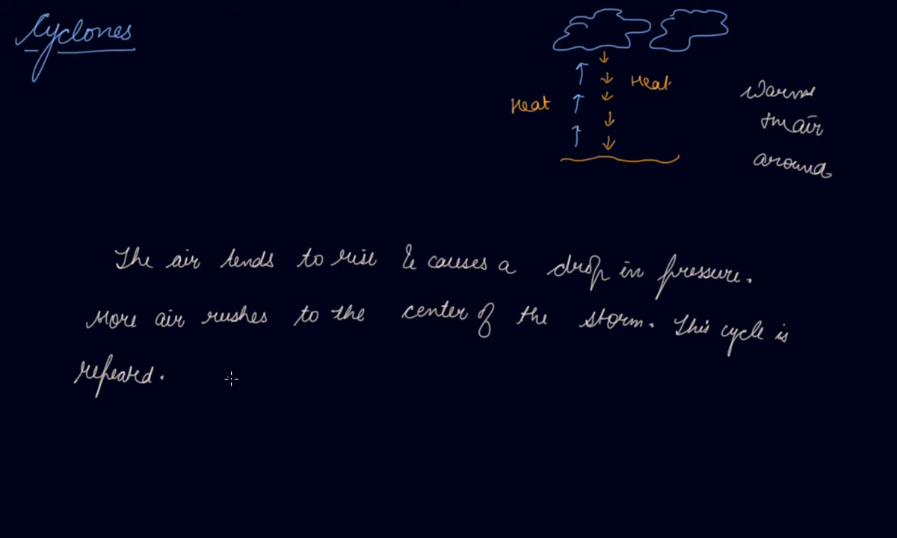
- Handwrite 'The chain of events ends up with the formation of a very low pressure'
text(The)
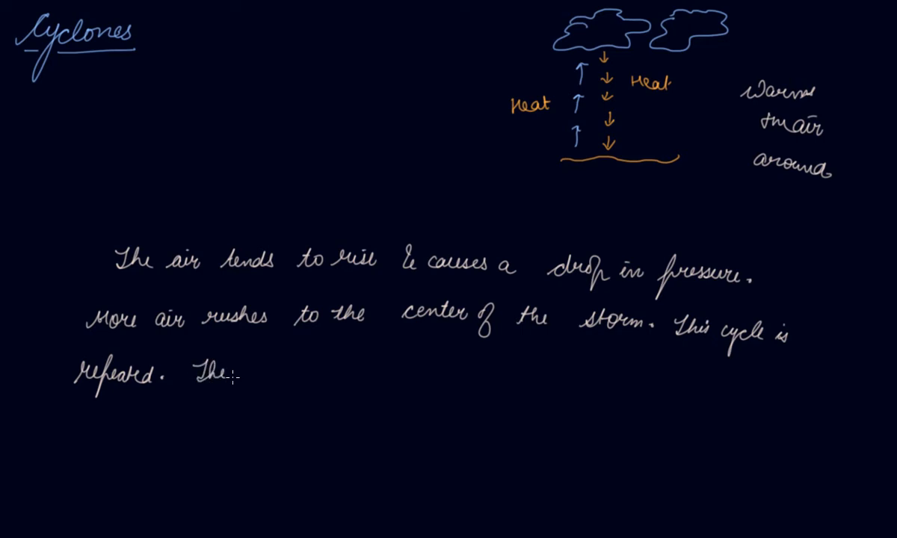
text(chain)
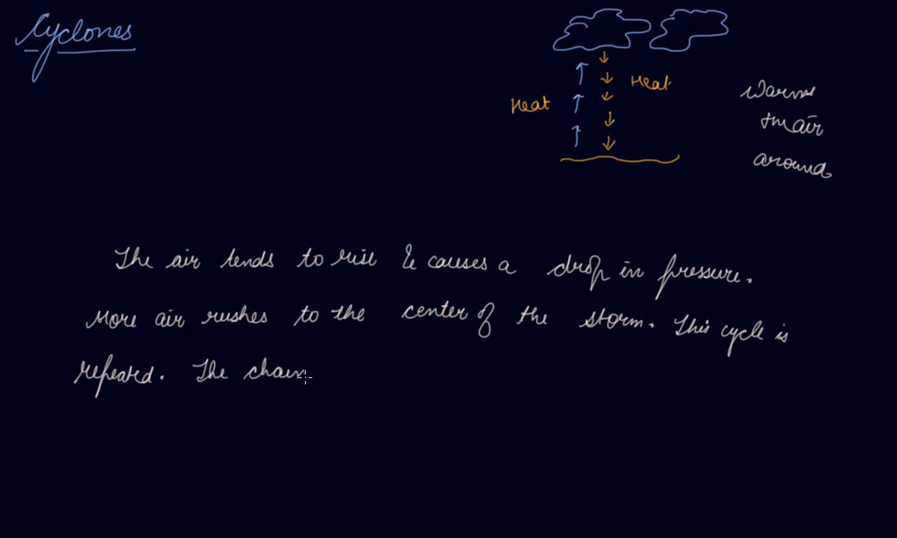
text(of)
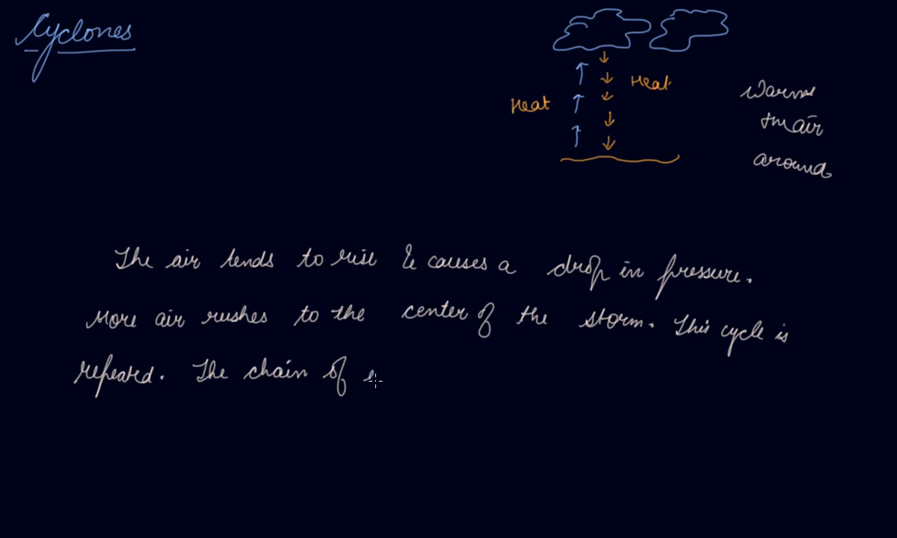
text(events)
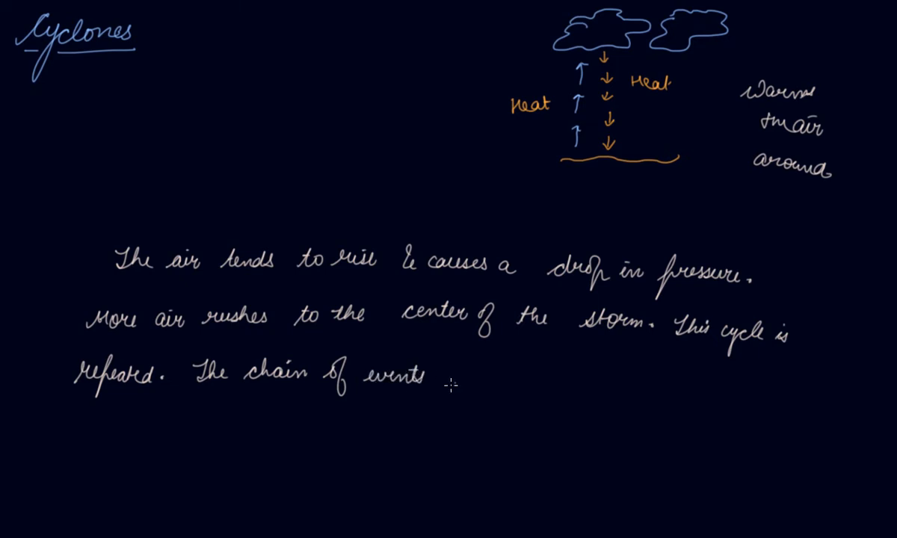
text(ends up wi)
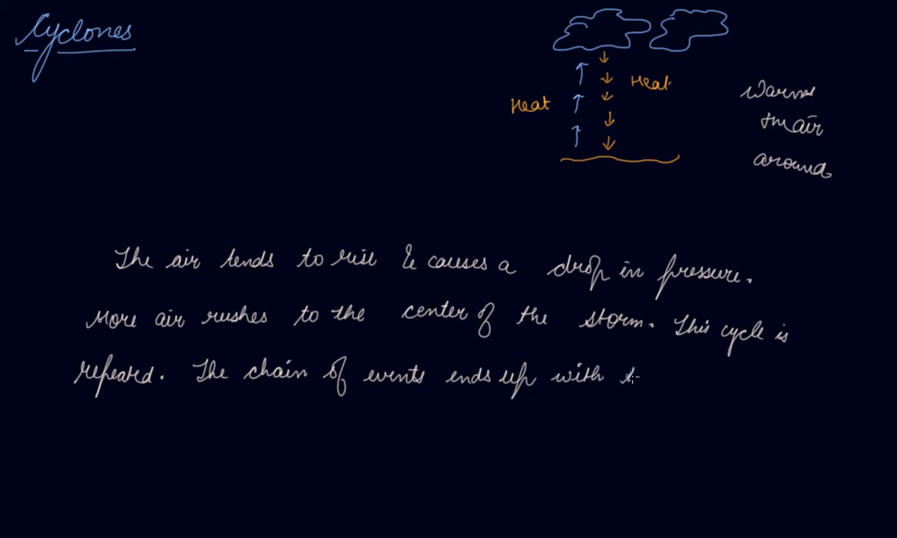
text(the formation)
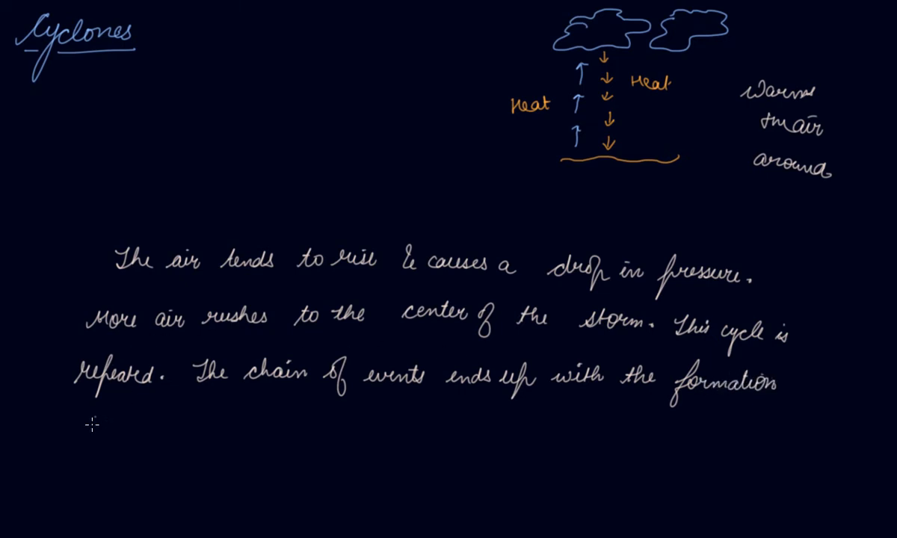
text(of a v)
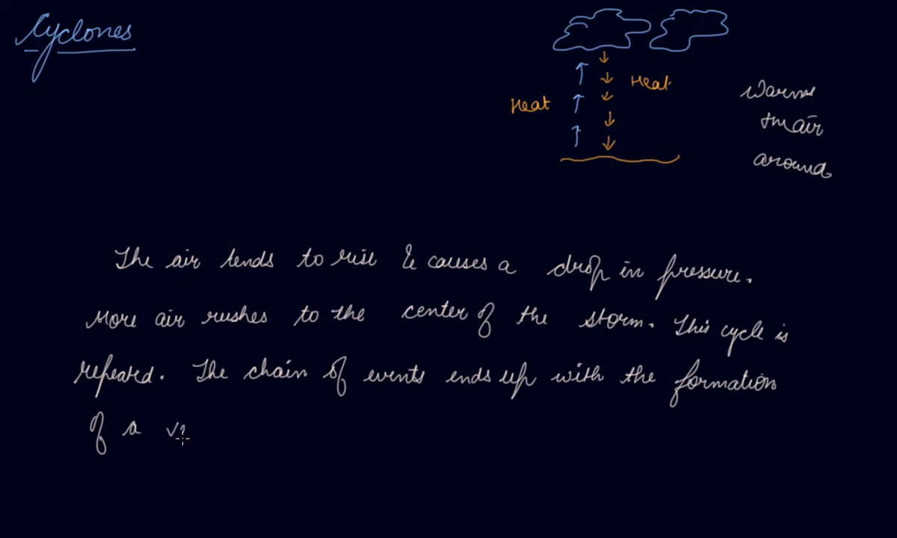
text(very l)
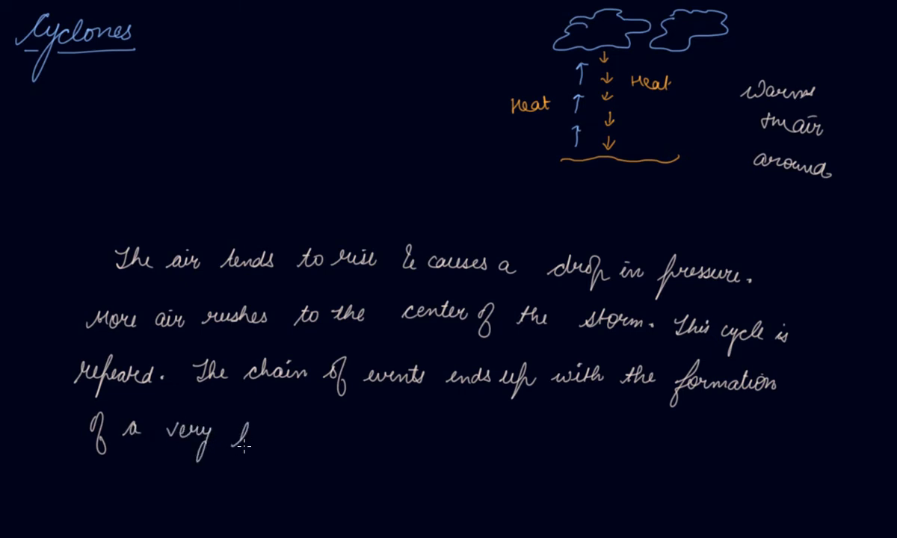
text(low pressure)
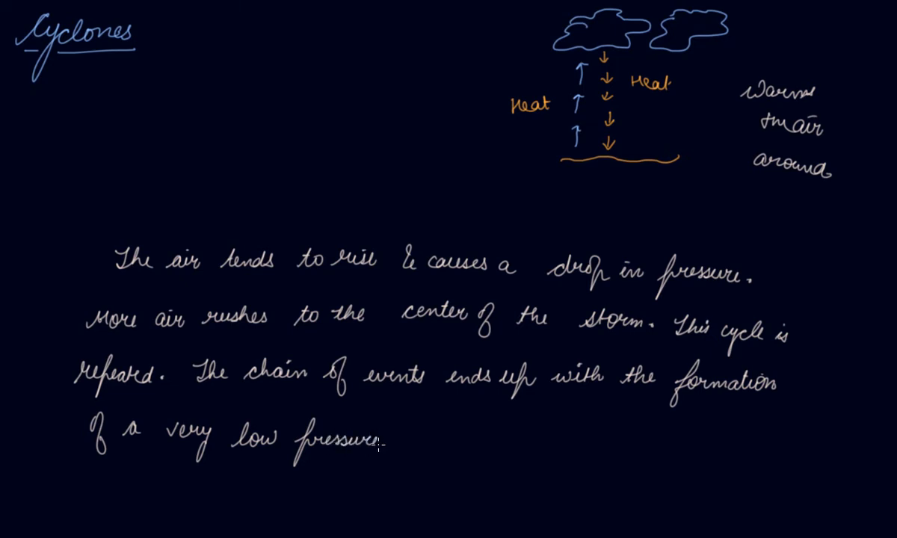
- Continue with 'system with very high speed winds revolving around it.'
text(syst)
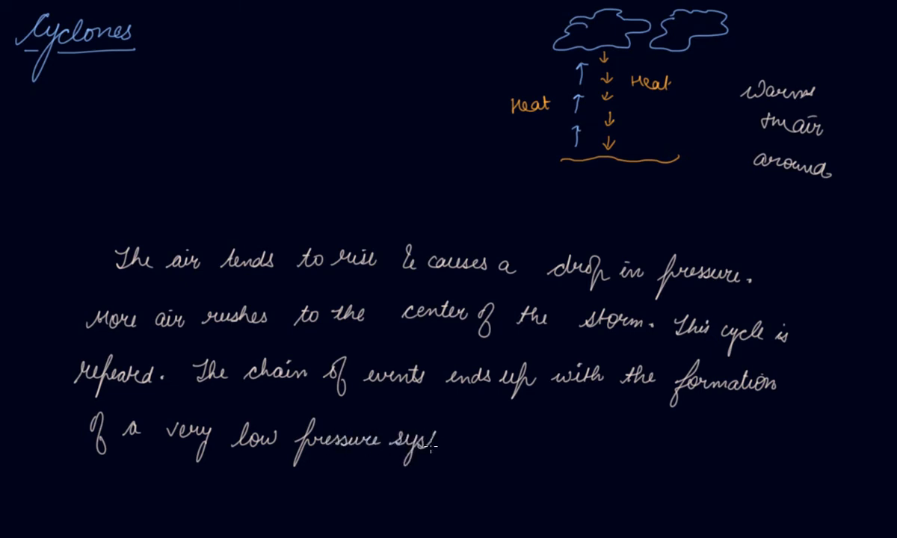
text(system)
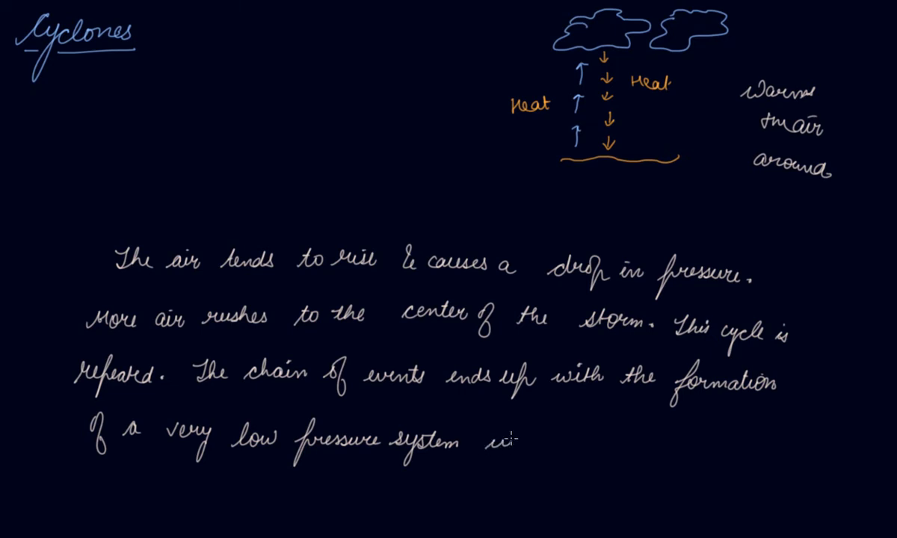
text(with)
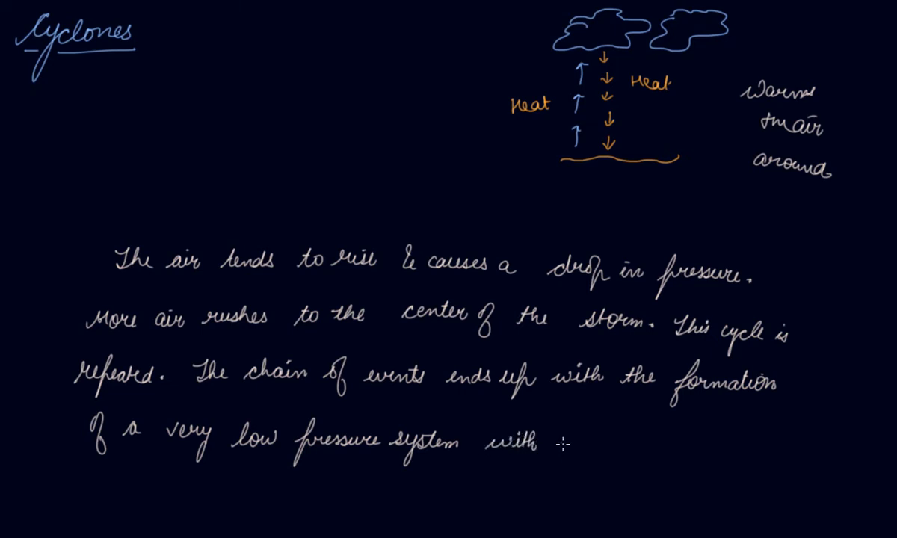
text(very)
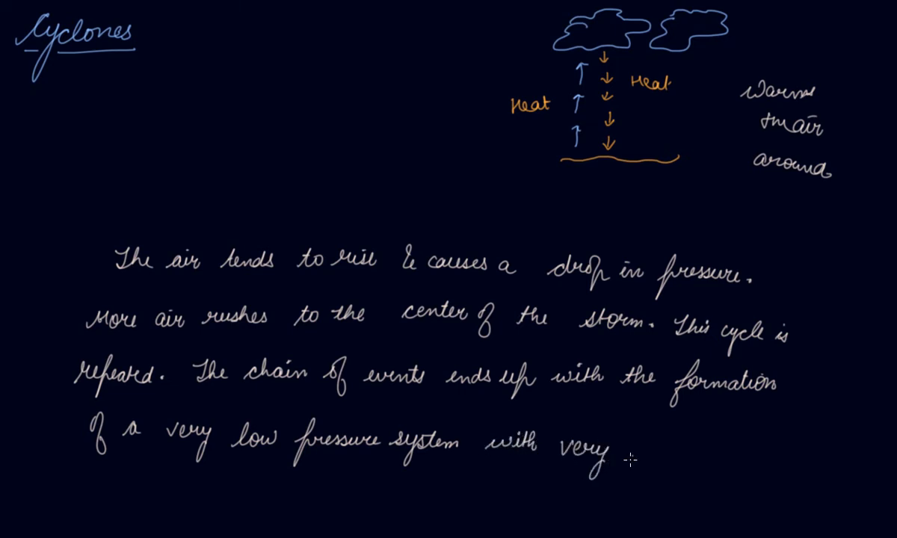
text(high)
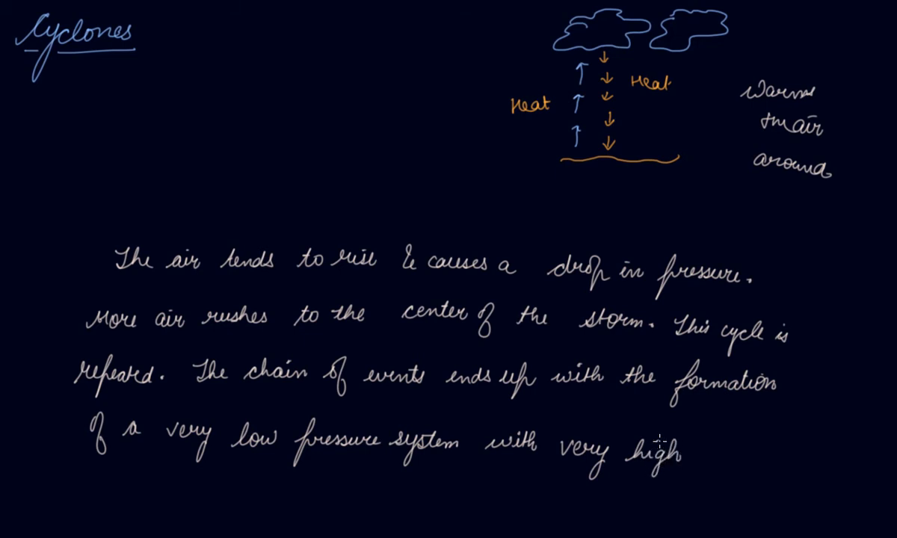
text(speed winds)
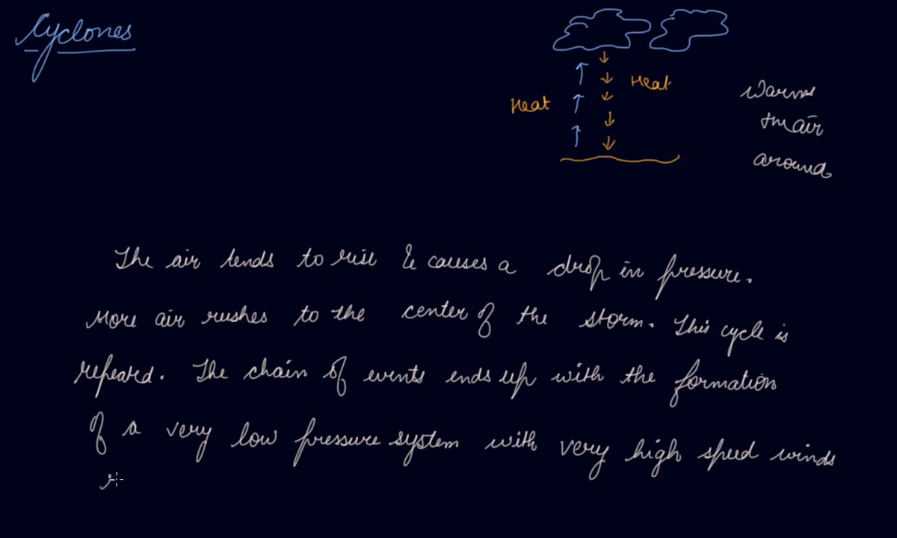
text(revolve)
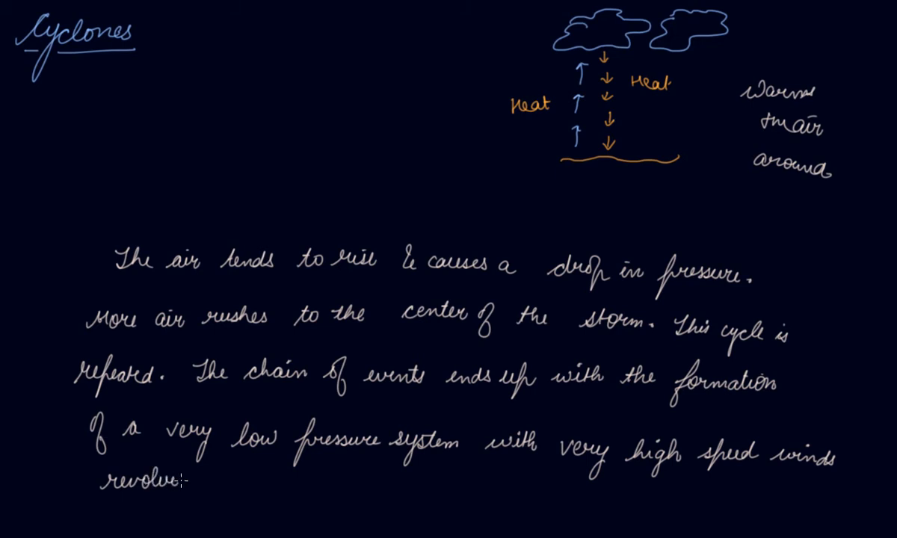
text(ing around)
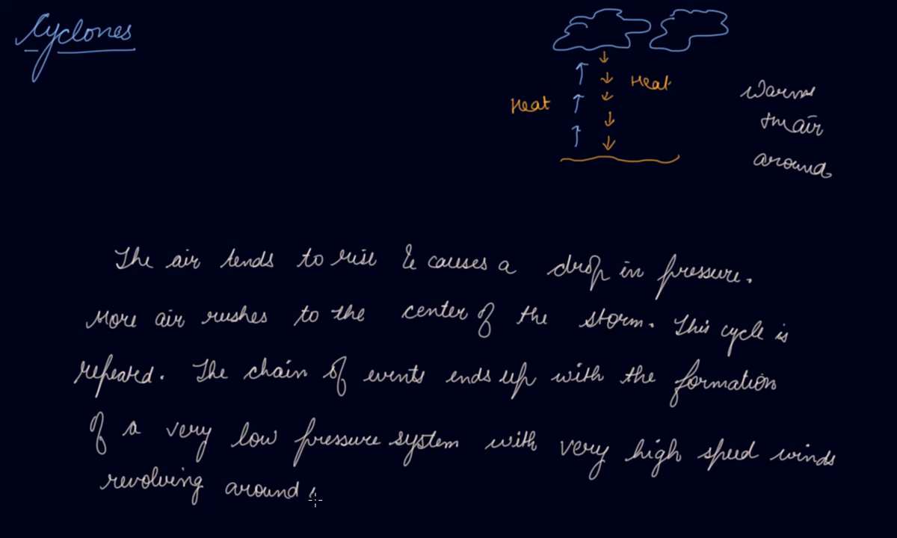
text(it)
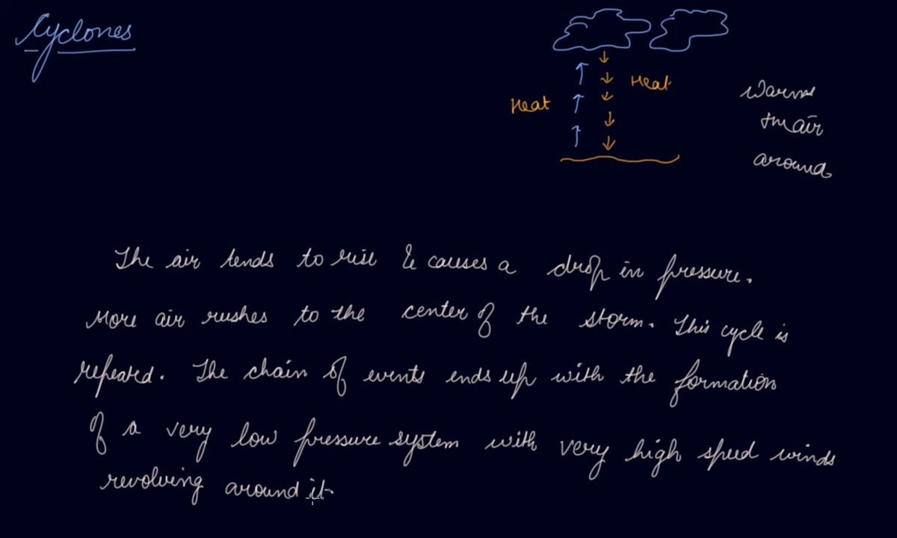
mouse_move(312, 499)
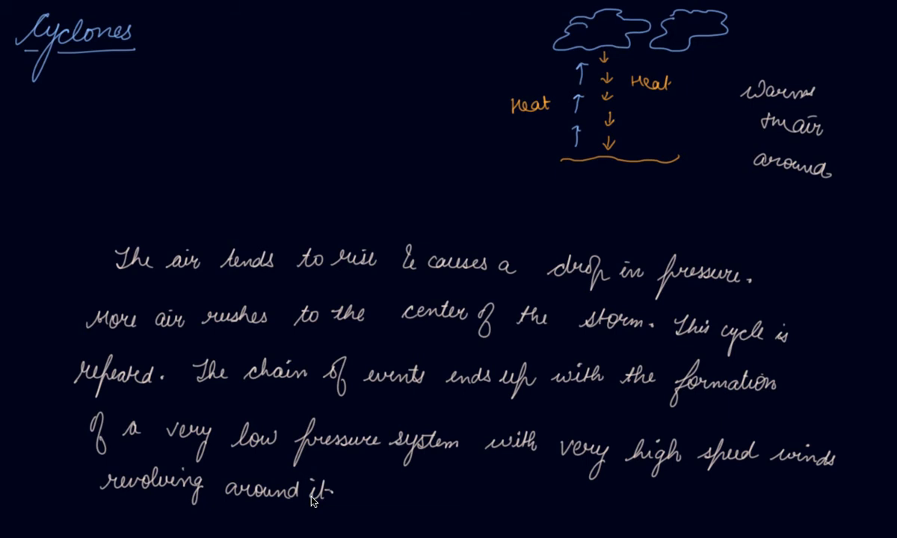
mouse_move(193, 54)
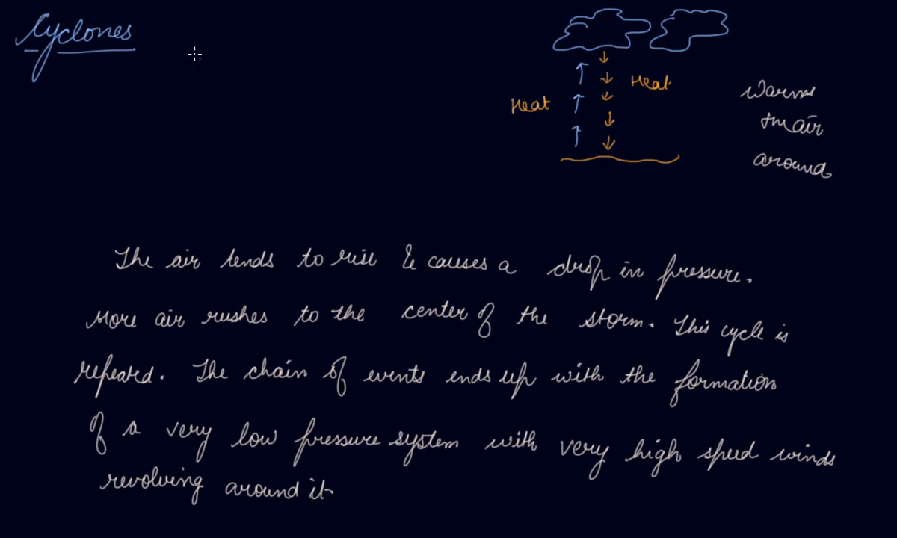
- Write orange arrow bullets 'Wind speed' and 'Wind direction' under the Cyclones title
drag(179, 60, 206, 54)
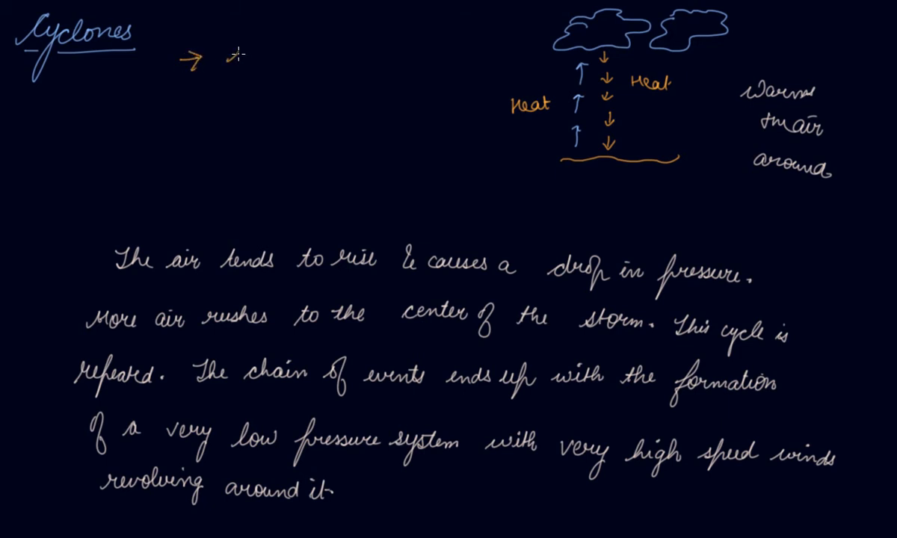
text(Wind)
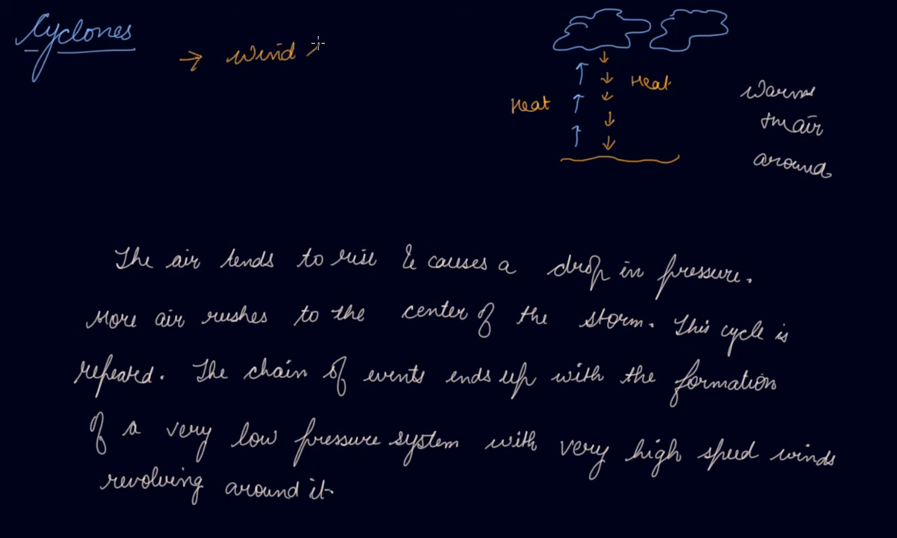
text(speed)
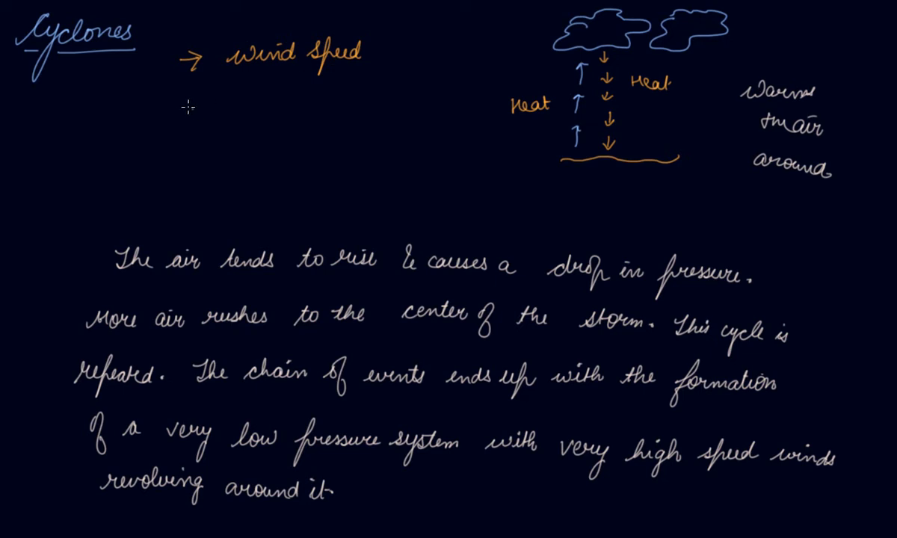
drag(185, 101, 217, 108)
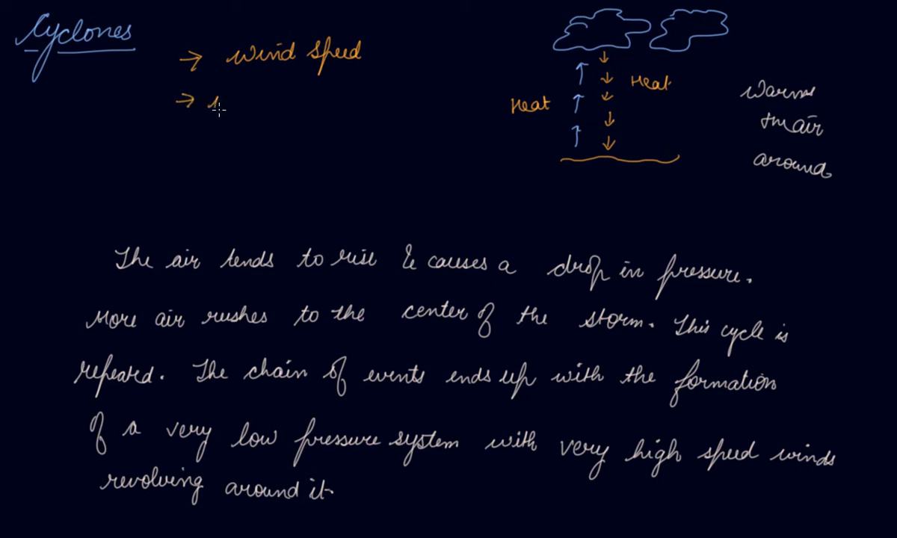
text(wind direct)
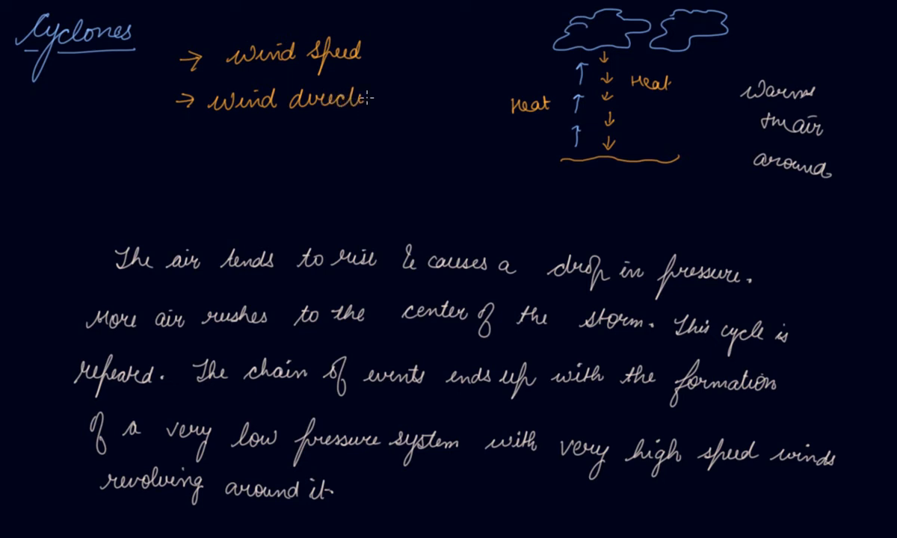
text(ion)
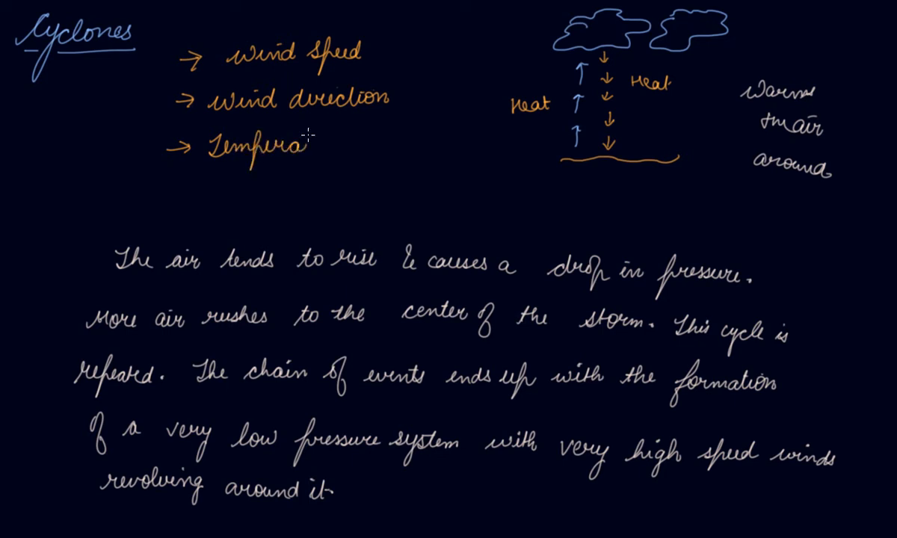
- Add 'Temperature' and 'Humidity conditions' to the contributing-factors list
text(ture)
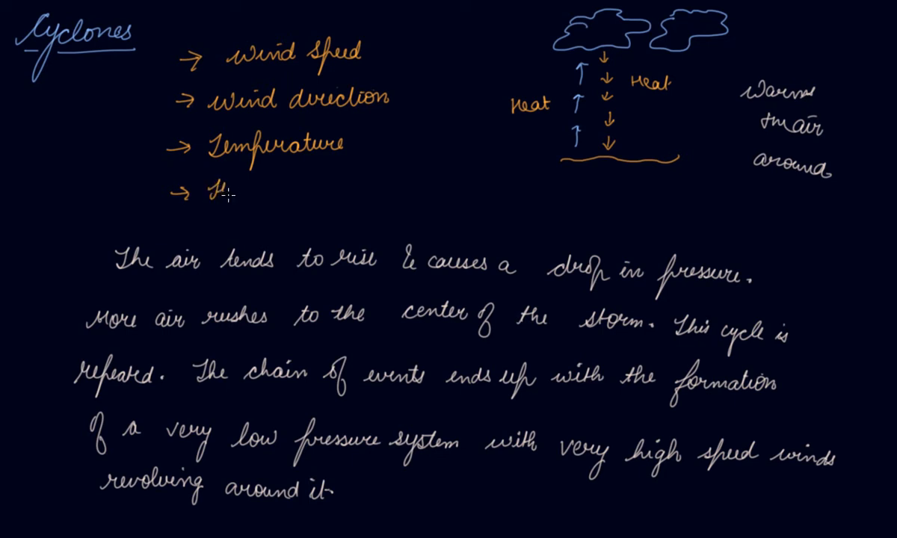
text(umid)
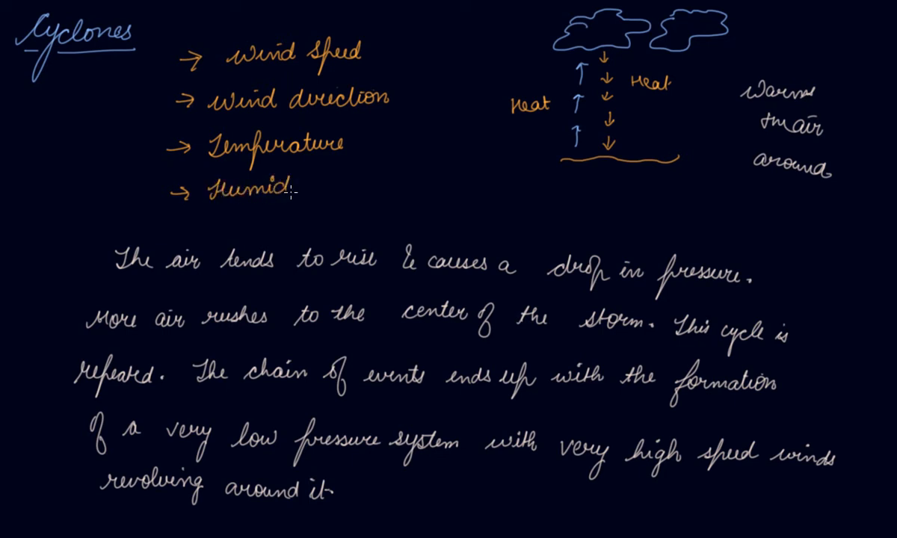
text(ity)
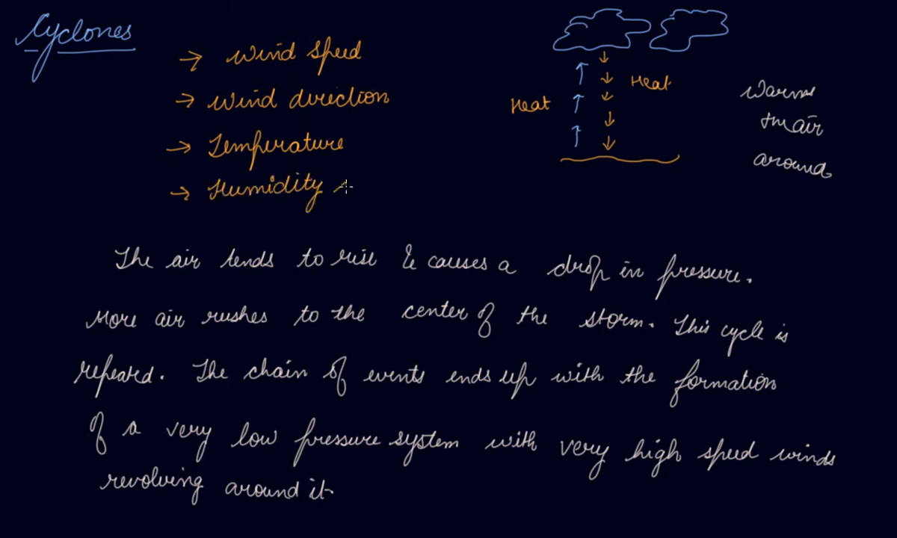
text(co)
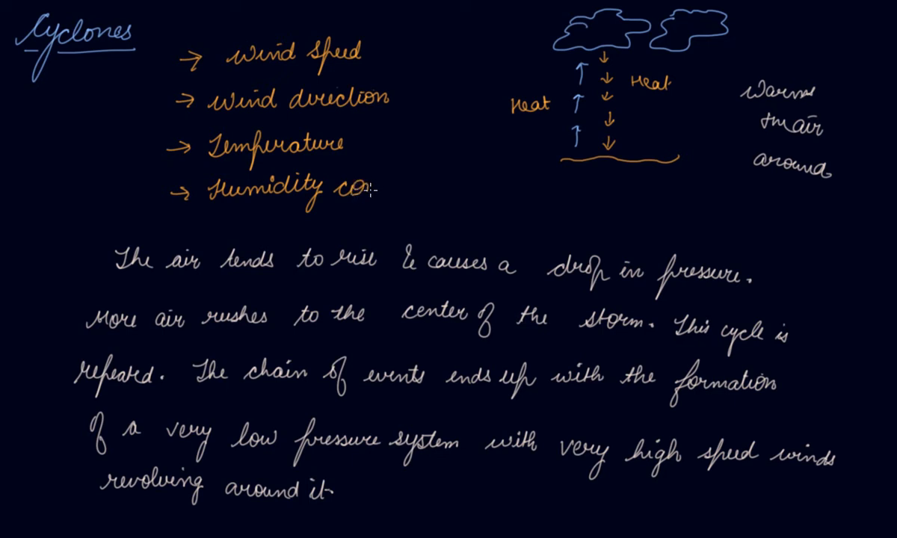
text(ndu)
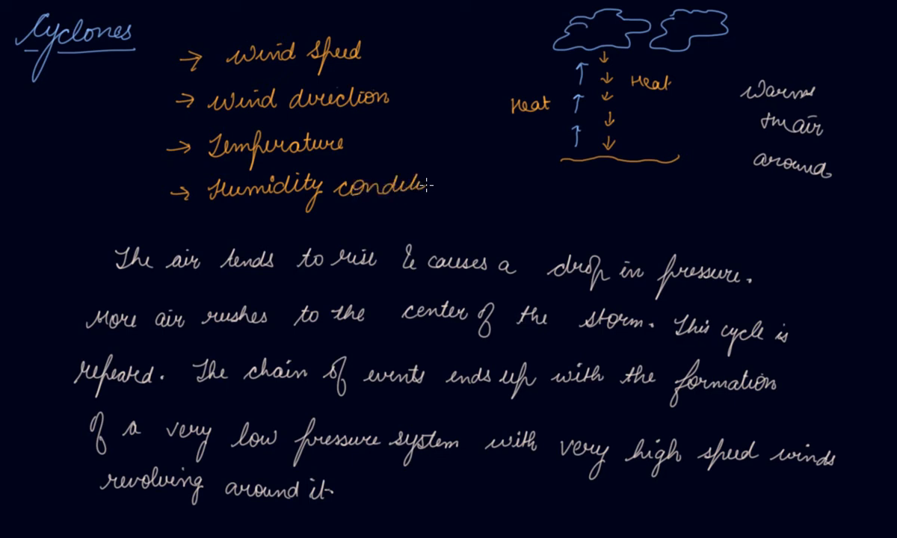
text(ions)
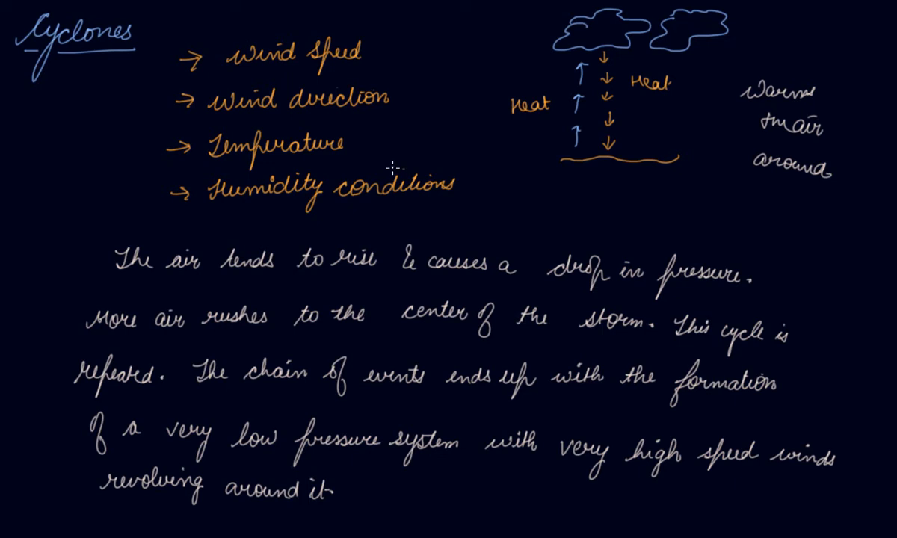
mouse_move(394, 170)
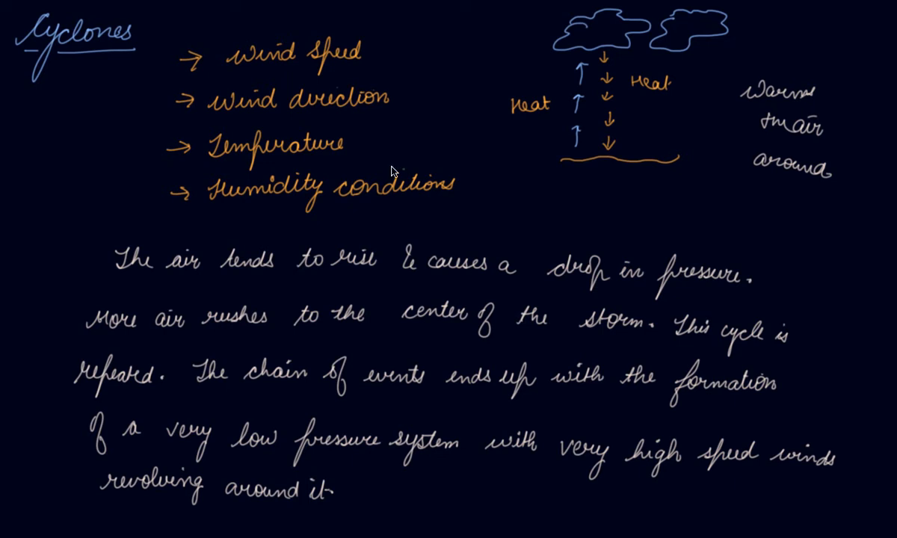
mouse_move(395, 170)
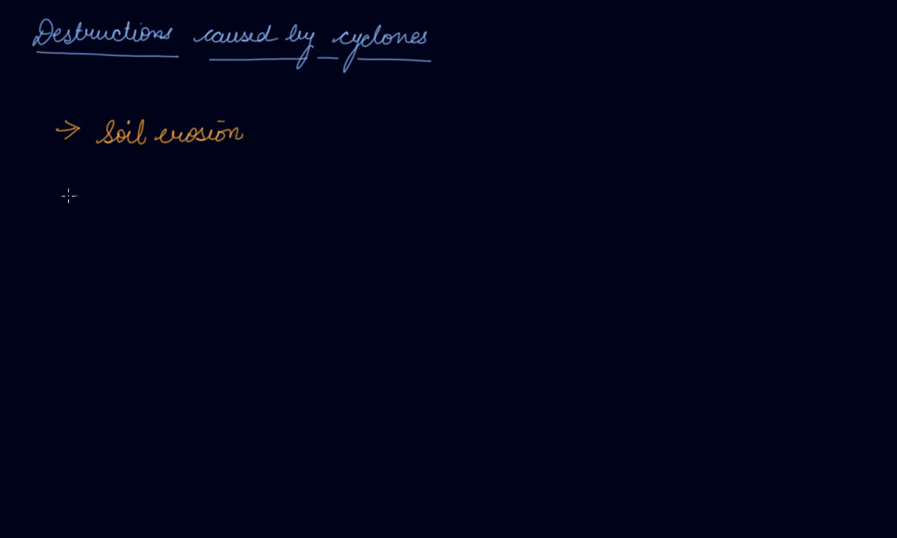
- Handwrite the bullets 'Loss of life & property' and 'Floods due to heavy rainfall' on the new page
text(Loss of life & property)
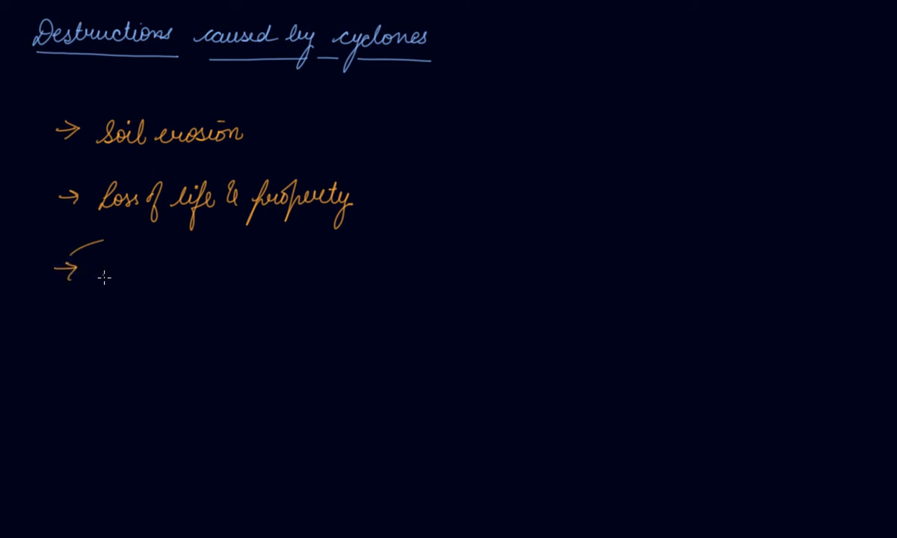
mouse_move(105, 281)
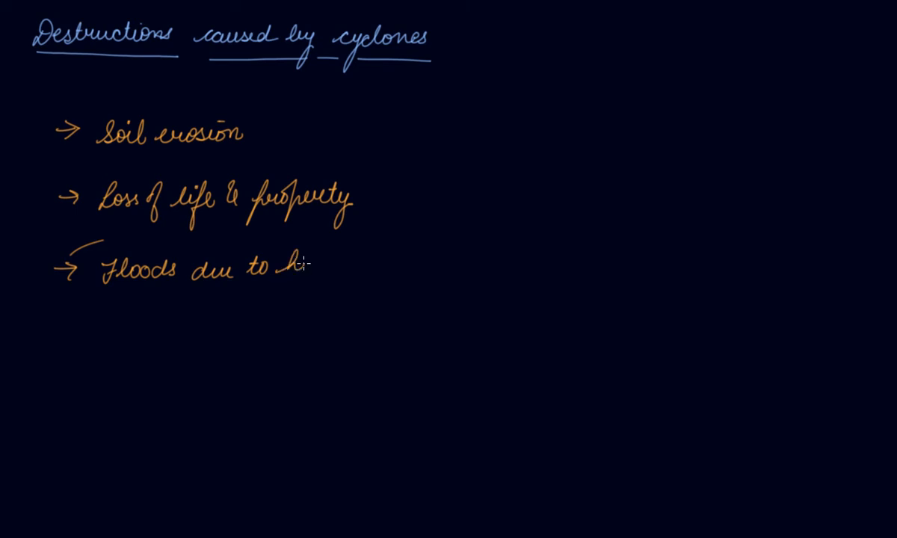
text(heavy)
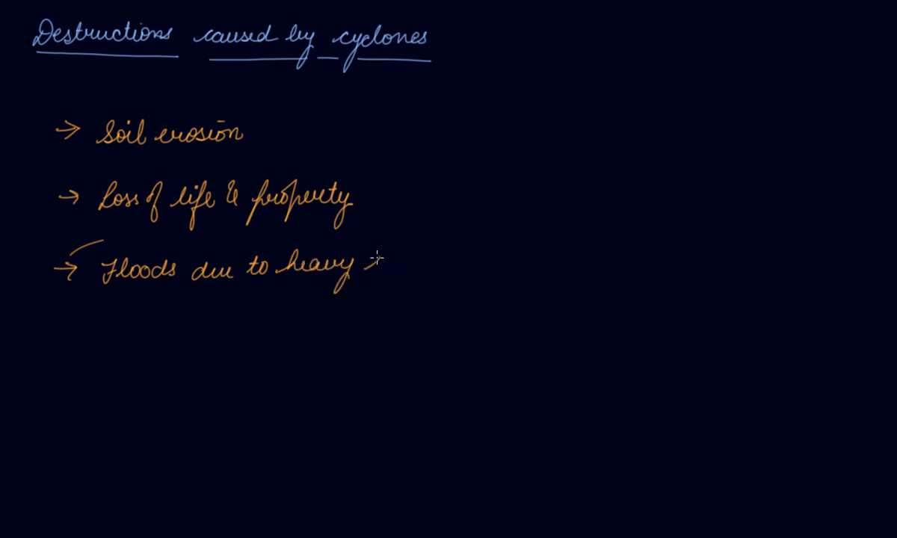
text(rainf)
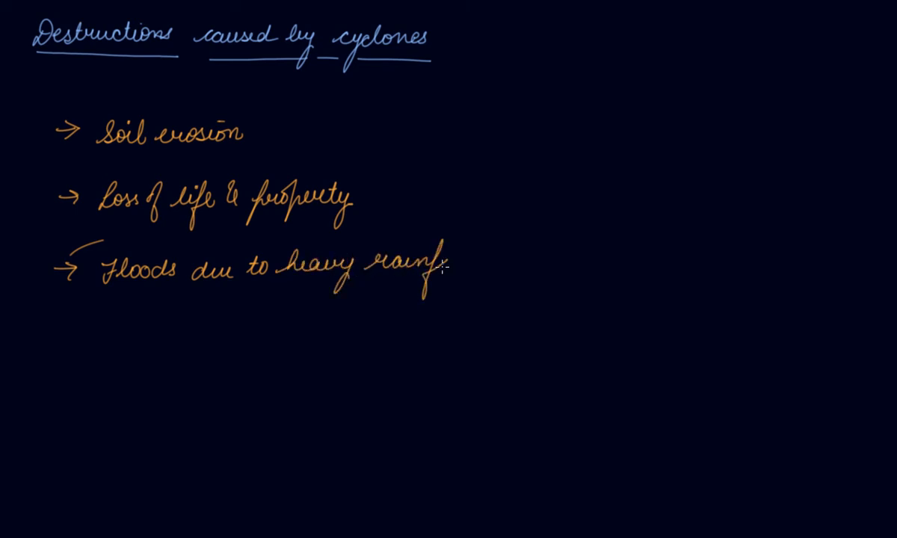
text(fall)
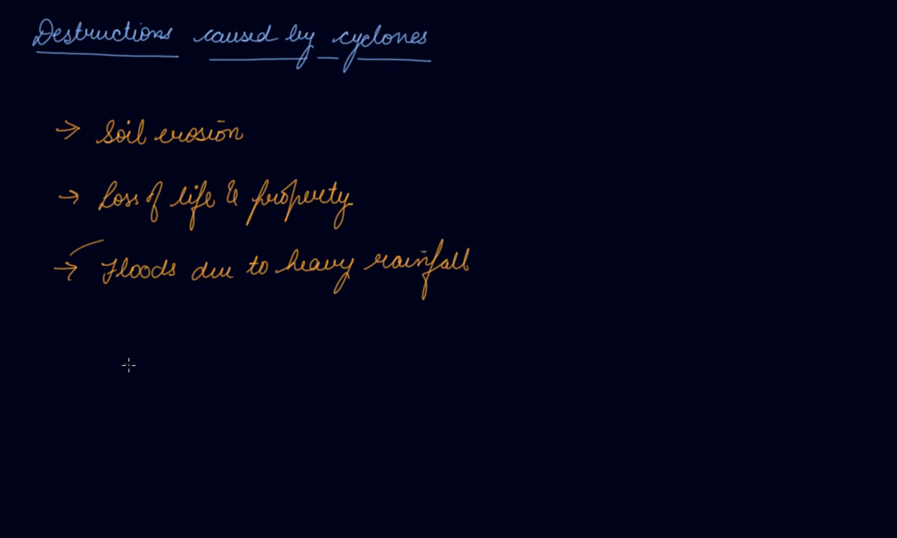
- Handwrite the bullet 'Damage the infrastructures' below the floods point
text(D)
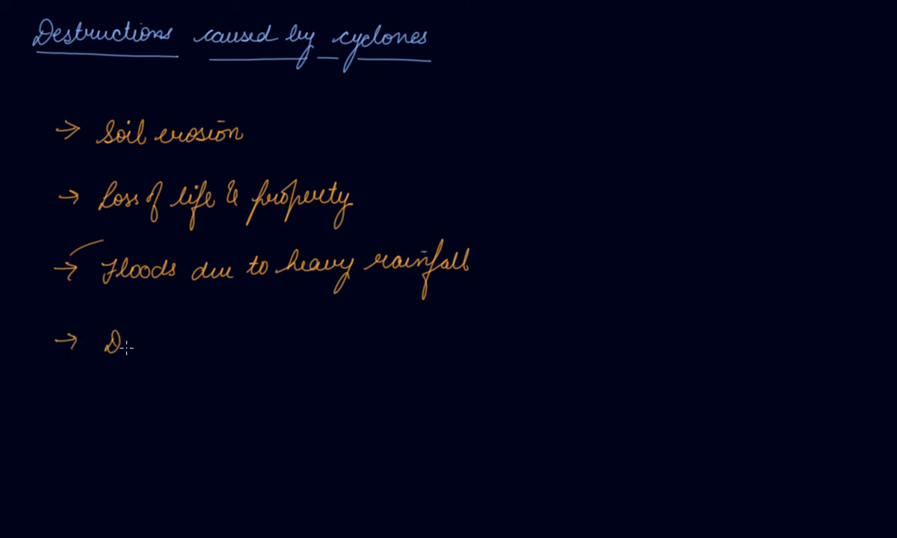
text(Damag)
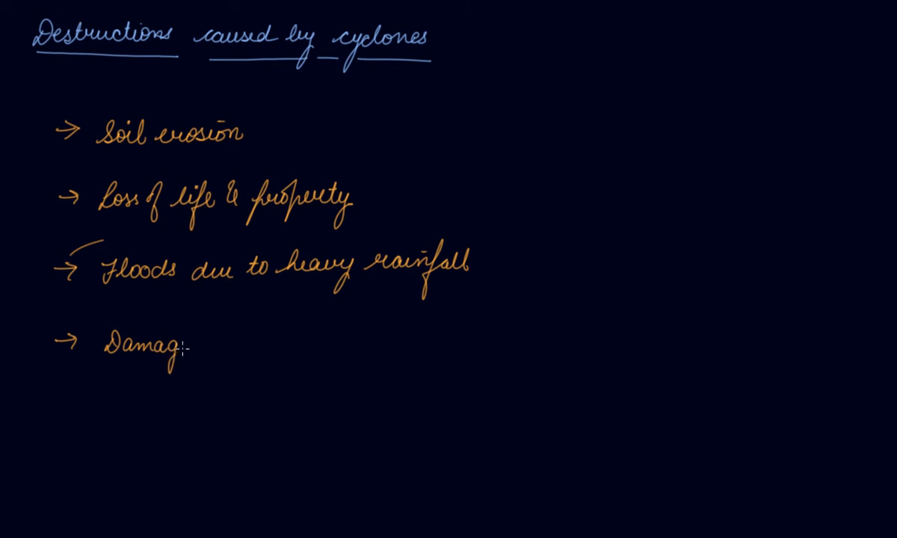
text(the)
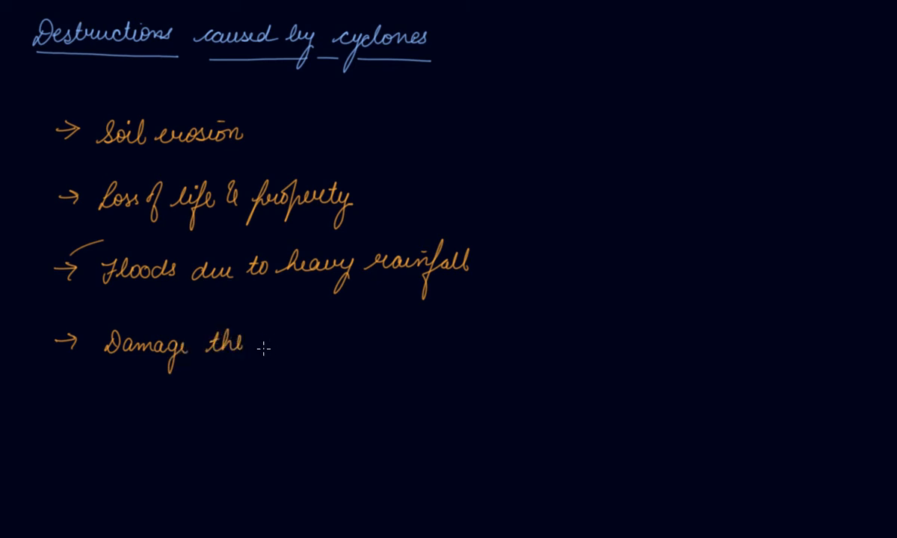
text(infra)
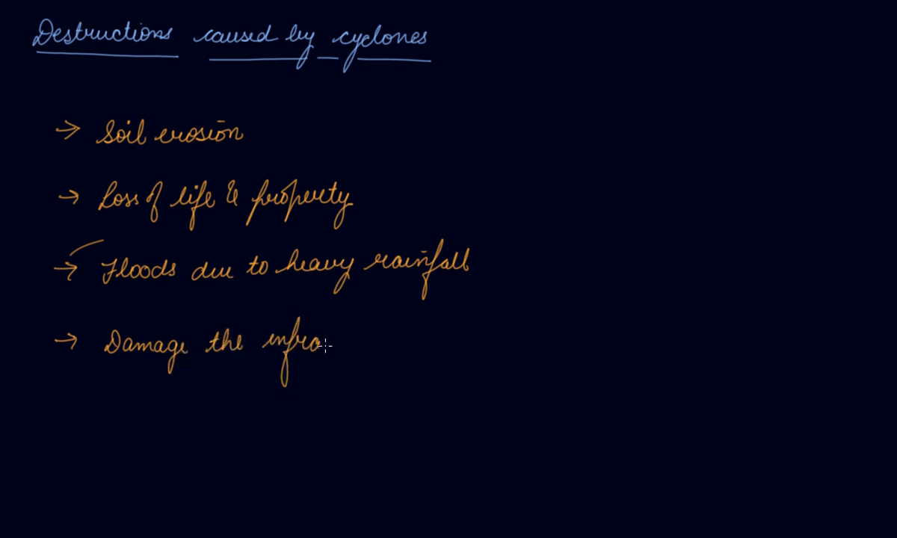
text(struct)
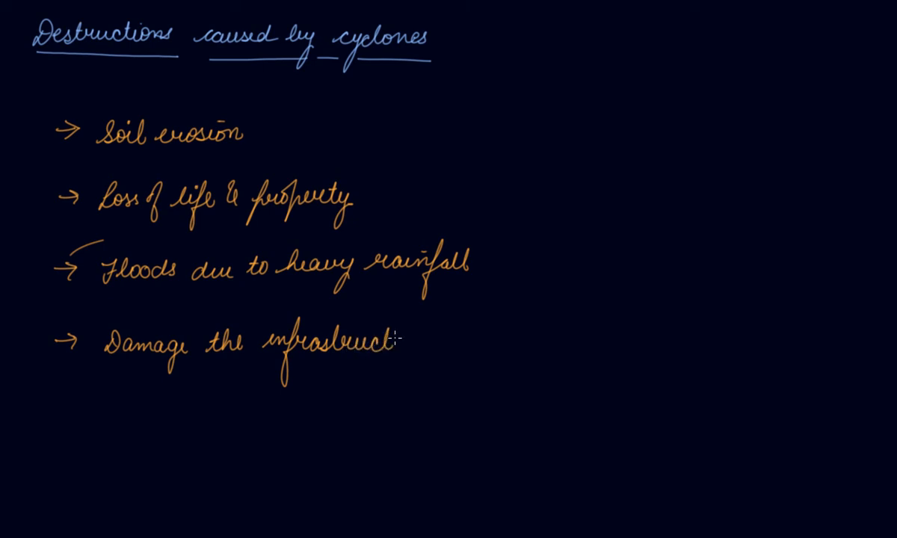
text(ures like commun)
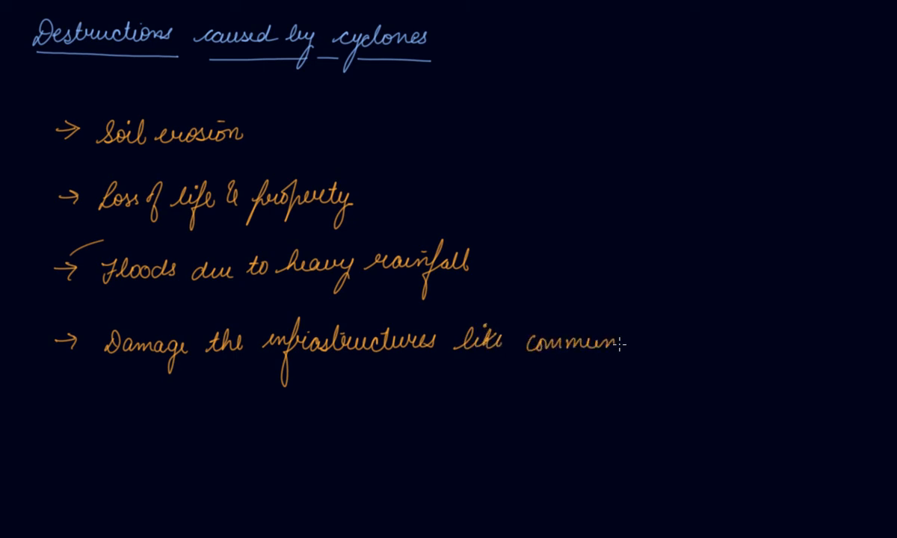
- Continue with 'like communication systems, houses, roads etc.'
text(ication sy)
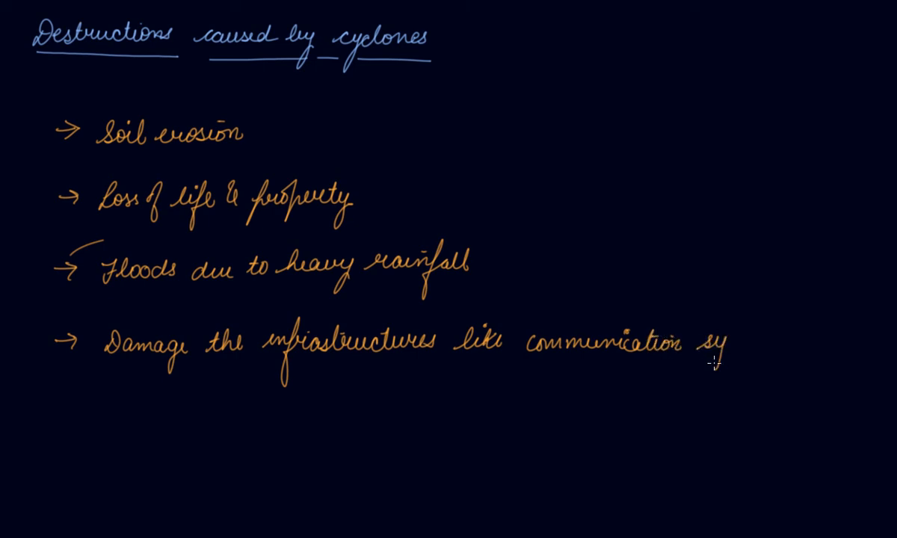
text(stems,)
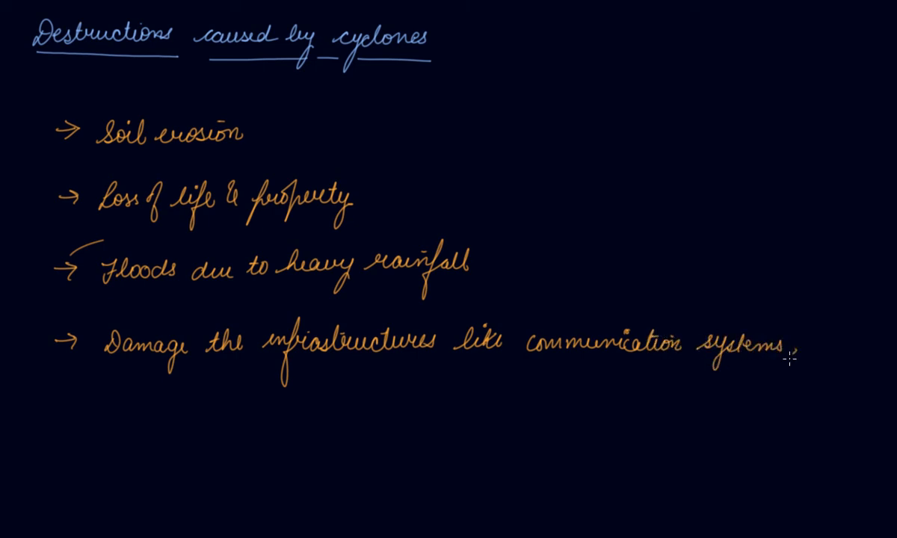
text(houses,)
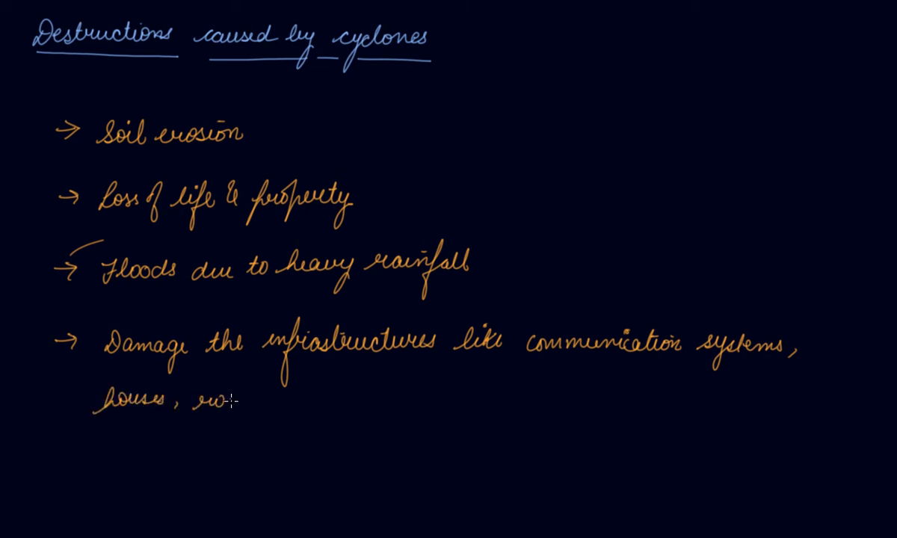
text(roads et)
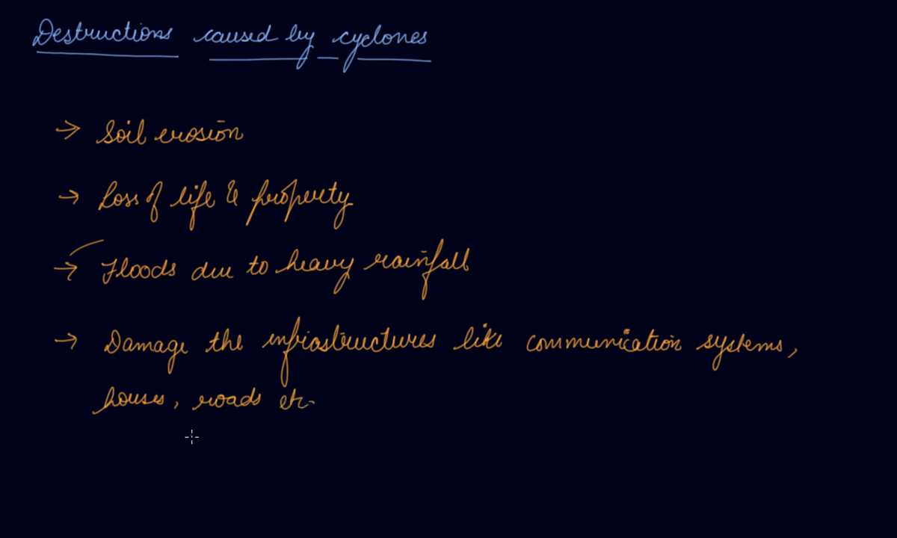
mouse_move(192, 440)
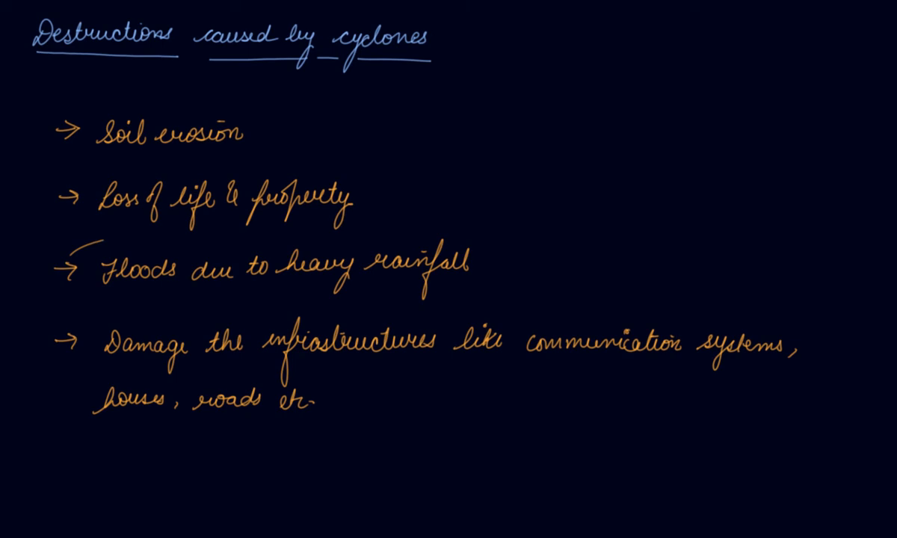
- Write the green note '(Hurricane & Typhoon)' beside the page title
drag(472, 23, 486, 108)
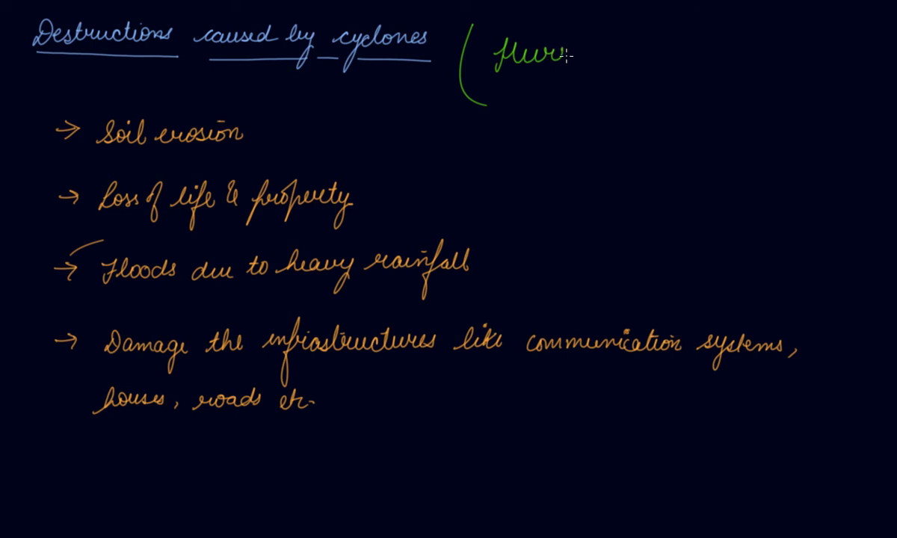
text(icane &)
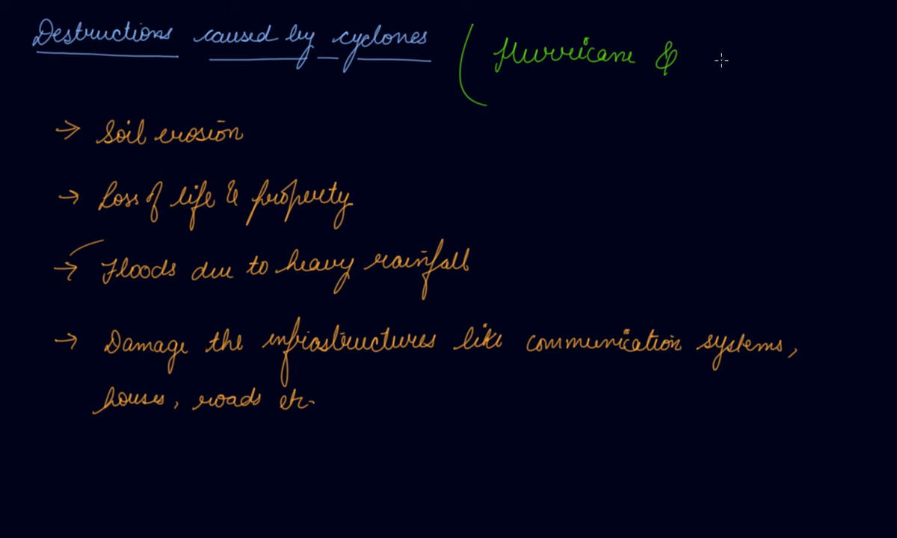
text(Ty)
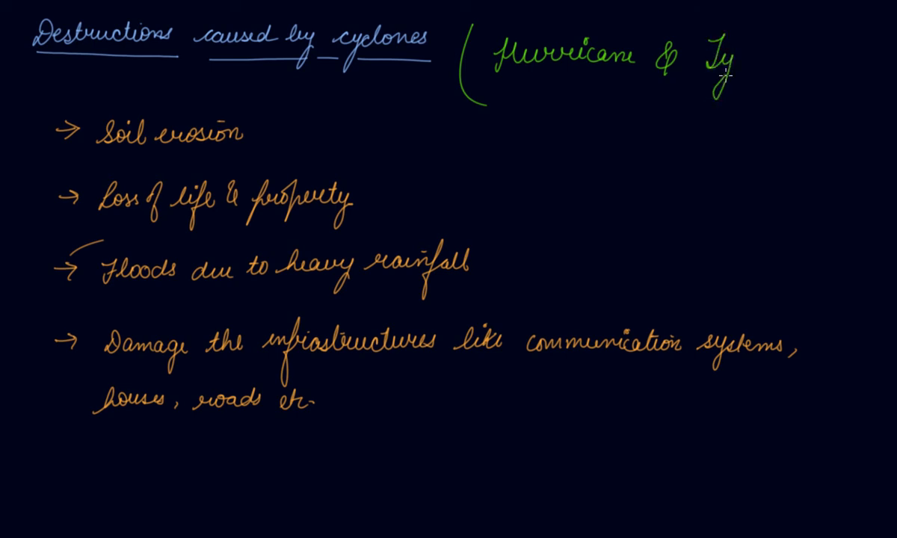
text(phoon))
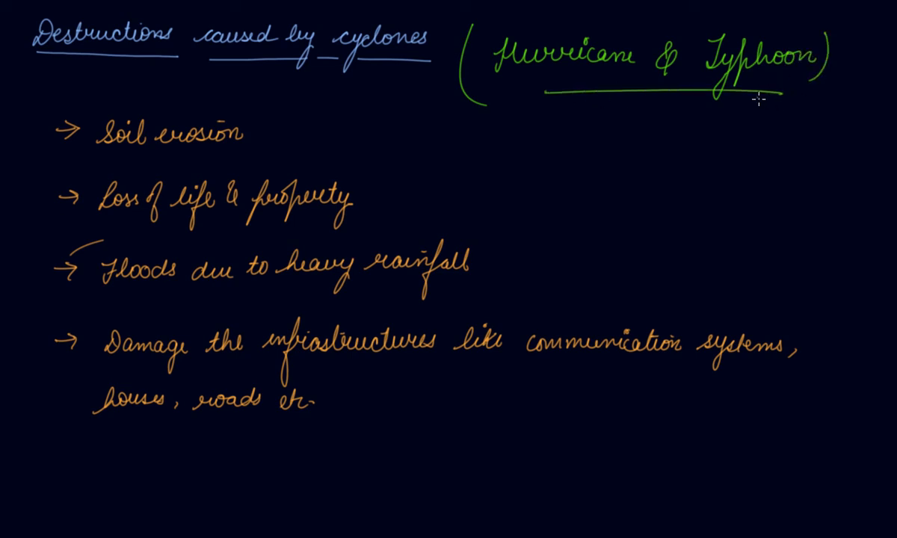
mouse_move(781, 93)
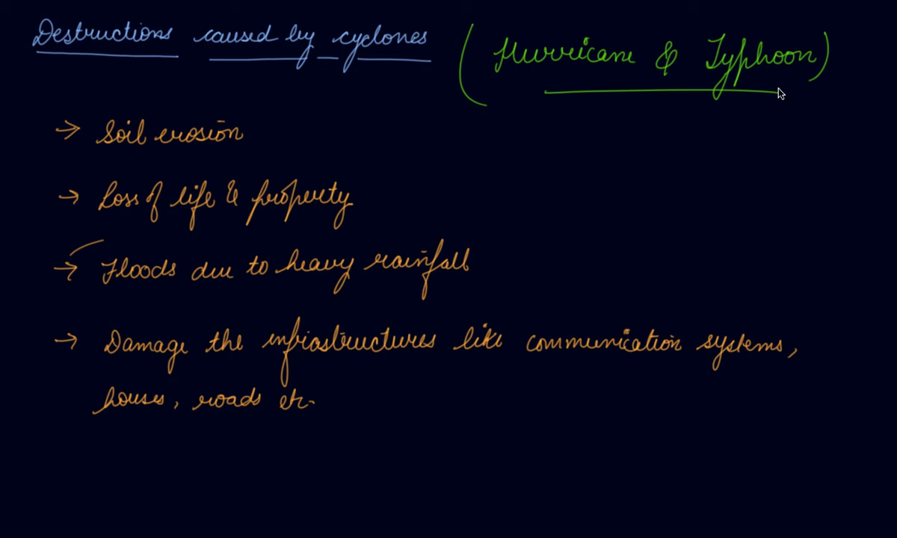